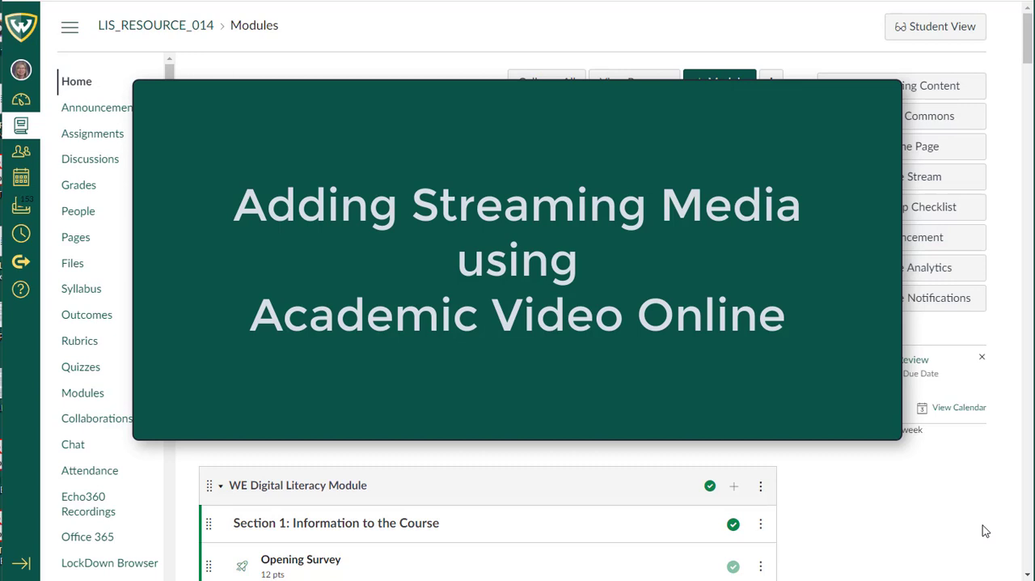
{"action": "mouse_move", "coordinate": [986, 503]}
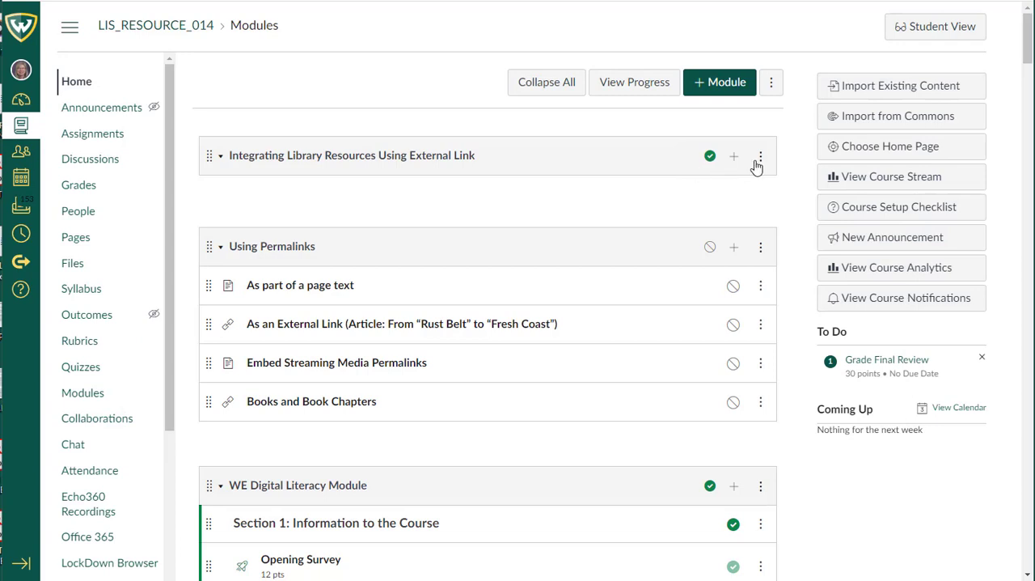
Begin a new item in the Integrating Library Resources module and make it an External Tool.
{"action": "left_click", "coordinate": [734, 156]}
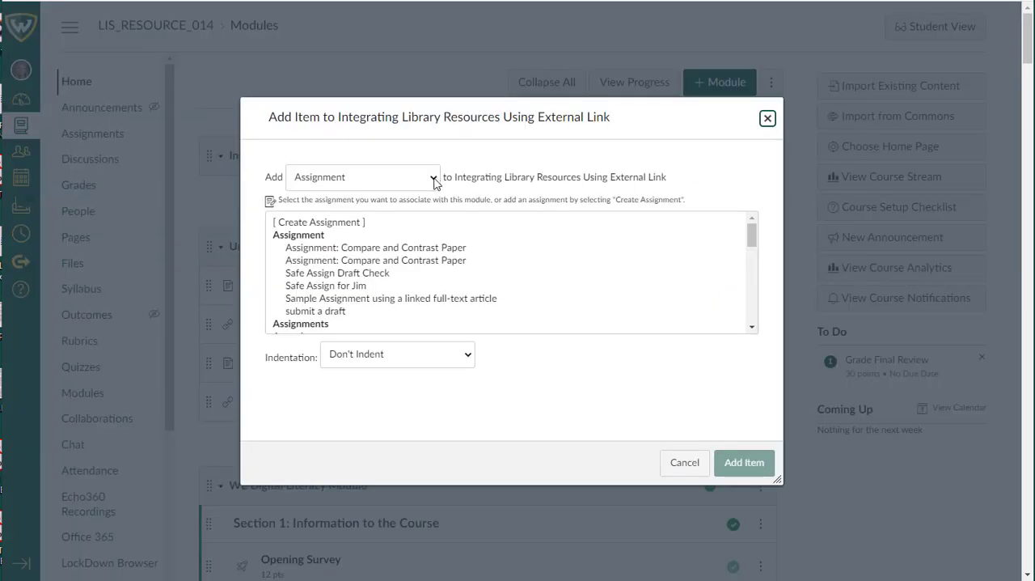
{"action": "left_click", "coordinate": [361, 176]}
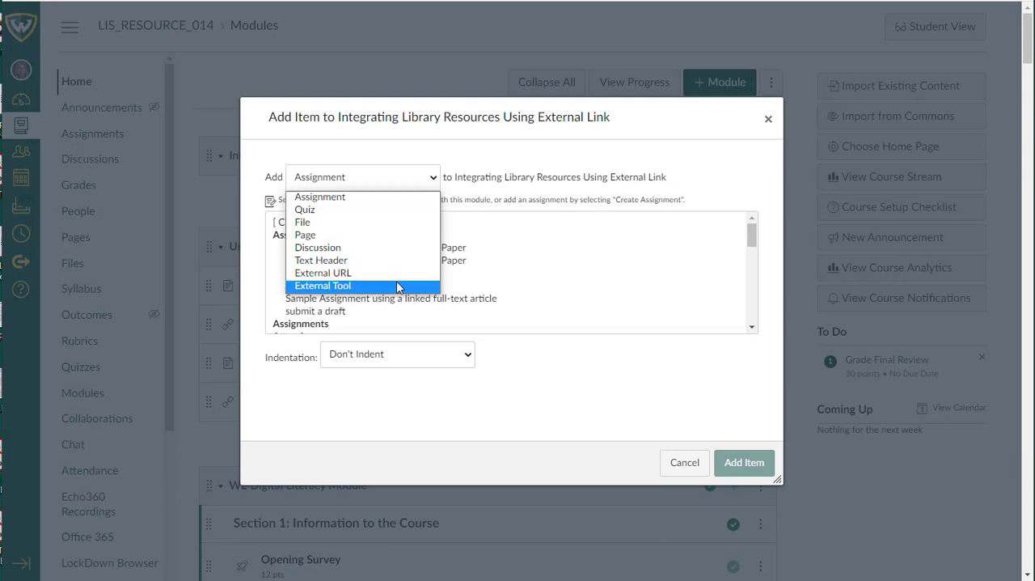
{"action": "left_click", "coordinate": [324, 285]}
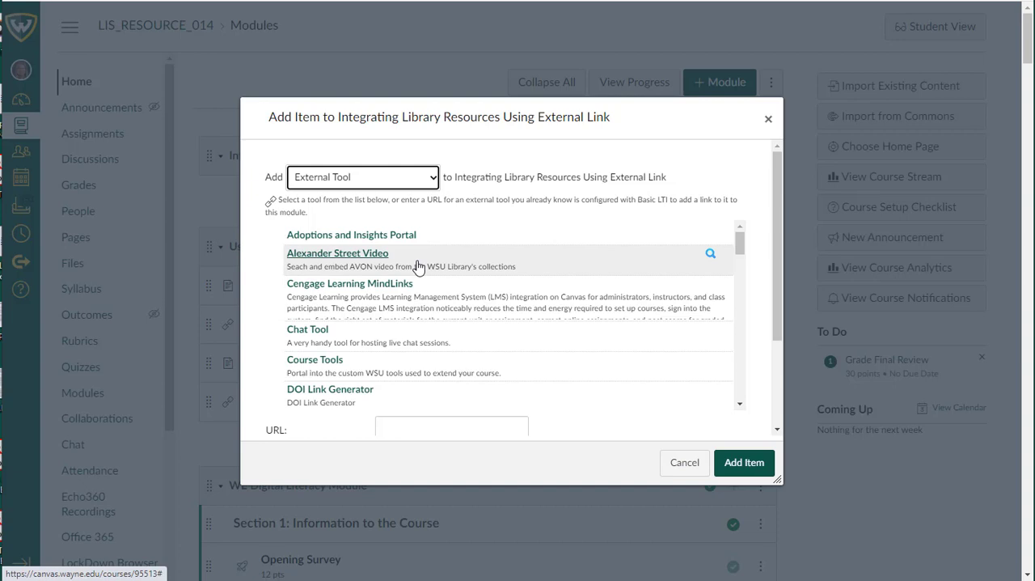
{"action": "mouse_move", "coordinate": [380, 258]}
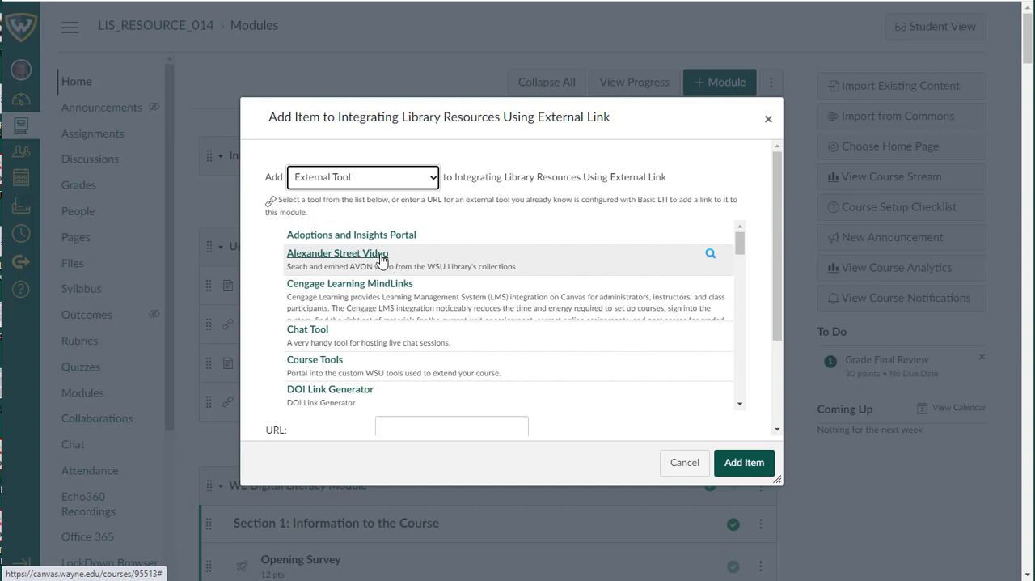
Search the Alexander Street Video collection for 'detroit'.
{"action": "left_click", "coordinate": [336, 253]}
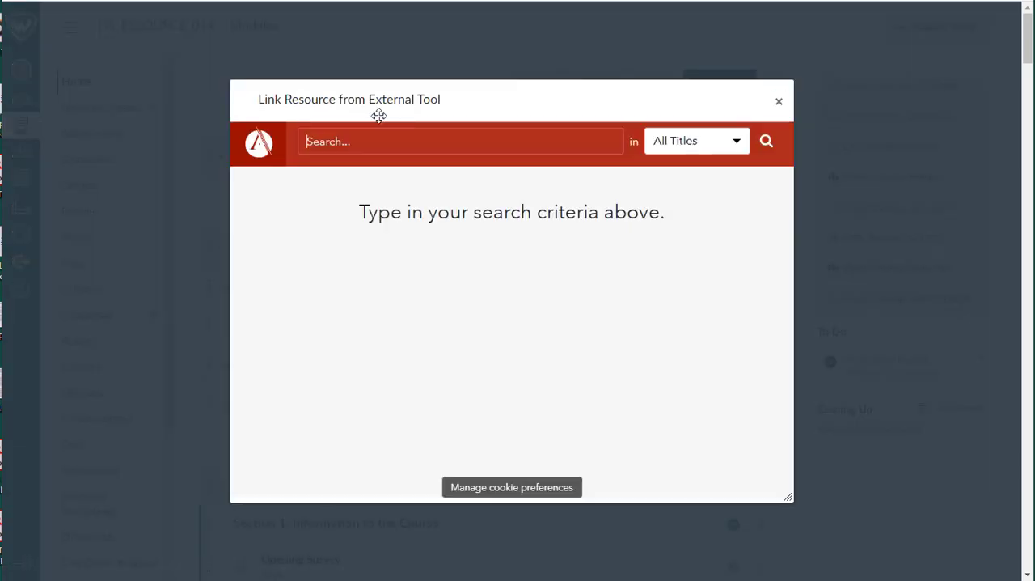
{"action": "type", "text": "detroit"}
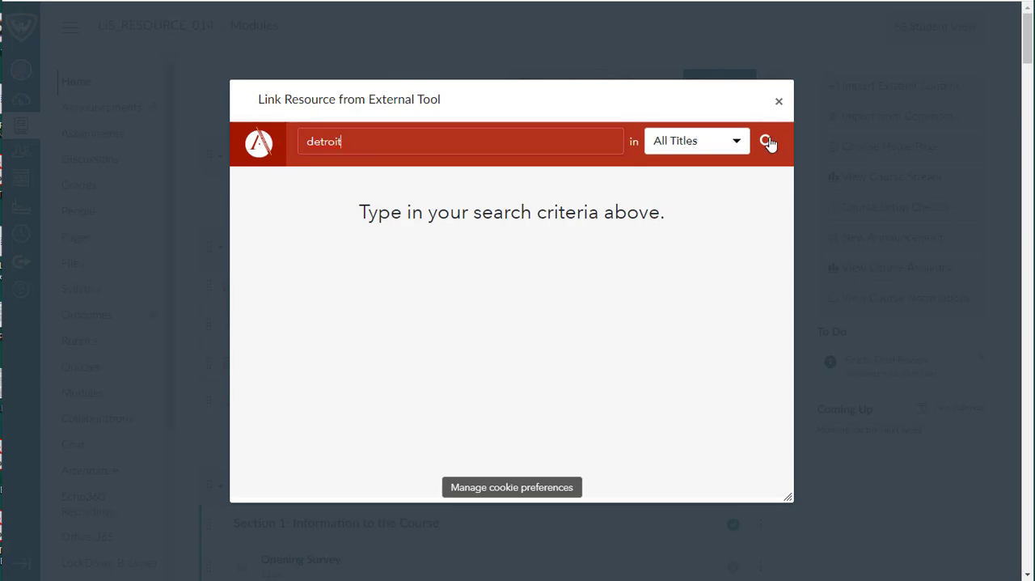
{"action": "left_click", "coordinate": [767, 140]}
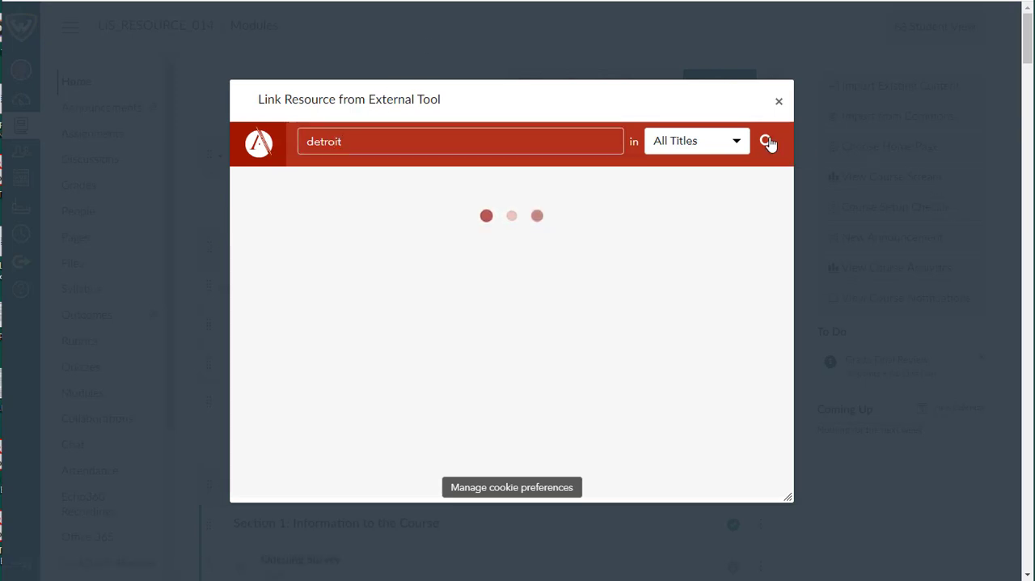
{"action": "left_click", "coordinate": [766, 141]}
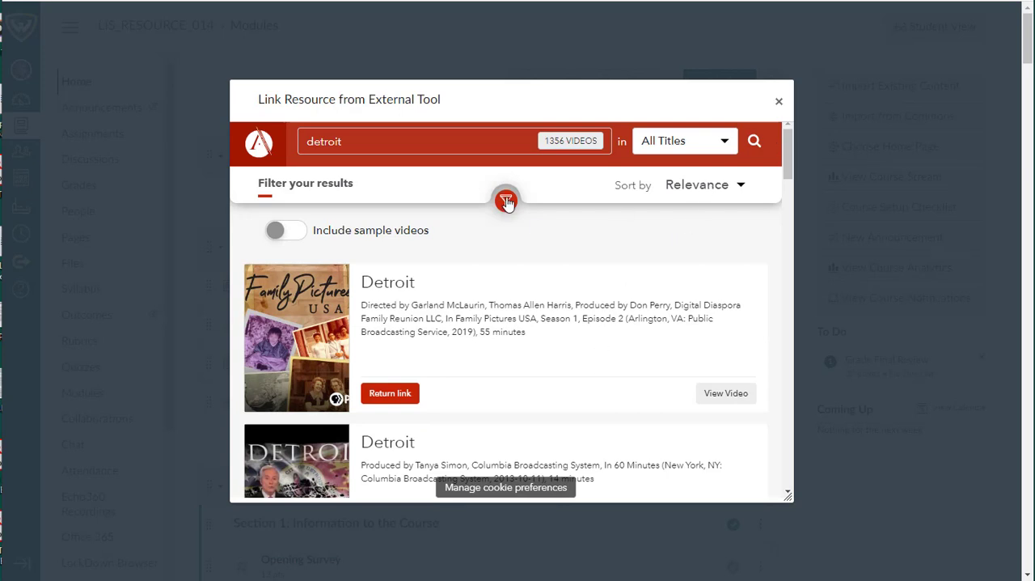
Browse the 1,356 detroit video results and their filter options.
{"action": "left_click", "coordinate": [507, 202]}
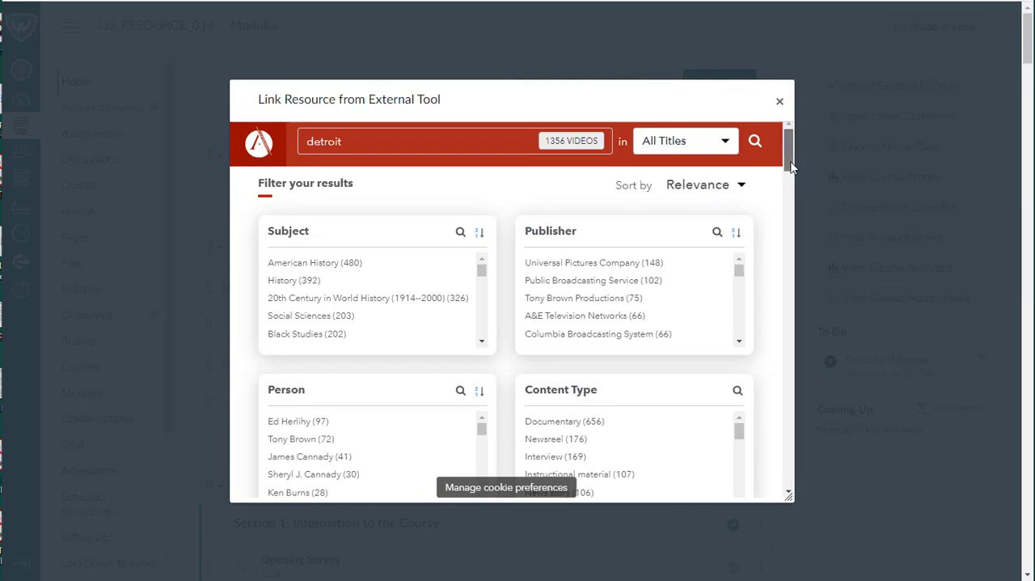
{"action": "scroll", "scroll_direction": "down", "scroll_amount": 3}
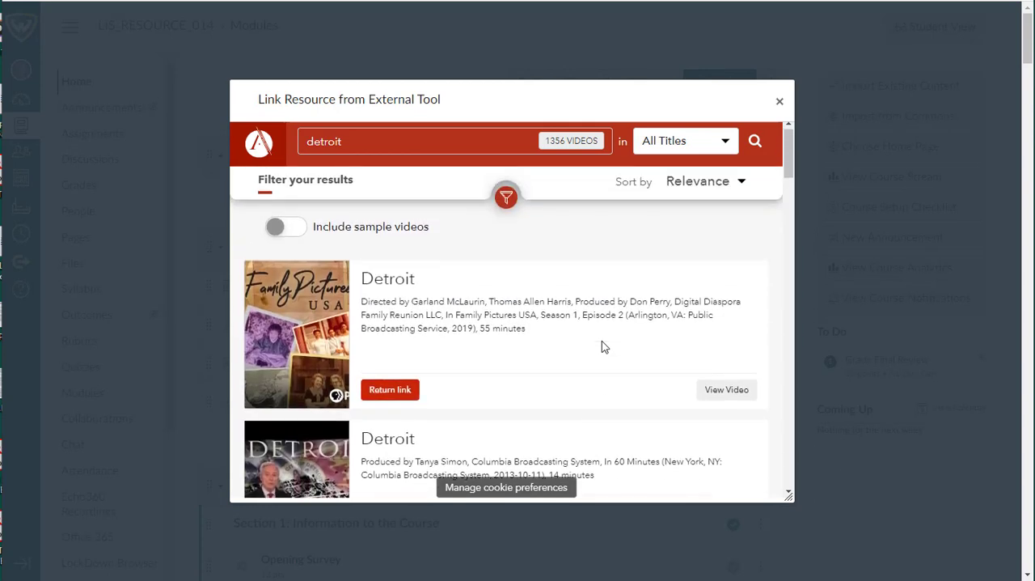
{"action": "left_click", "coordinate": [705, 181]}
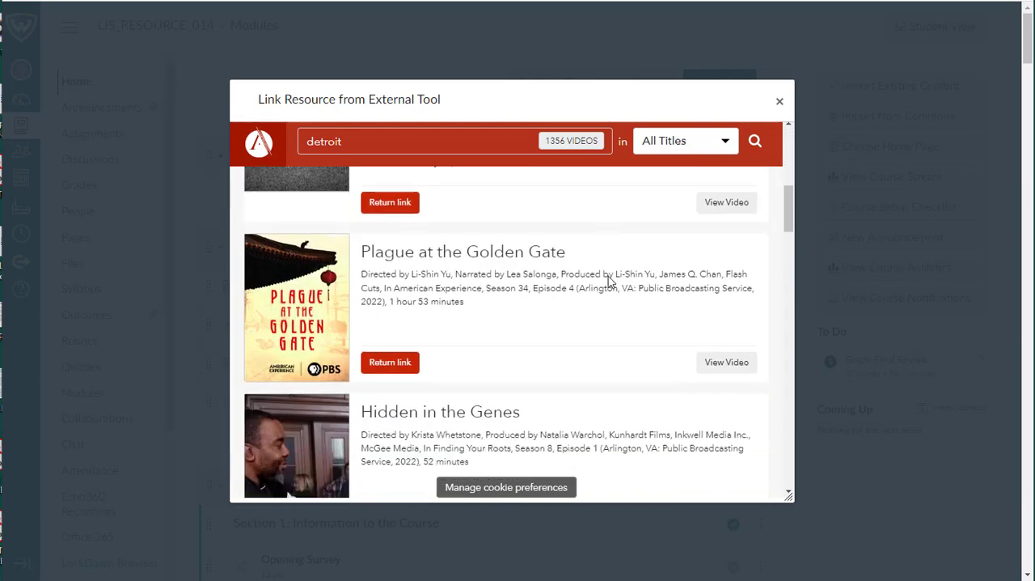
{"action": "scroll", "scroll_direction": "down", "scroll_amount": 3}
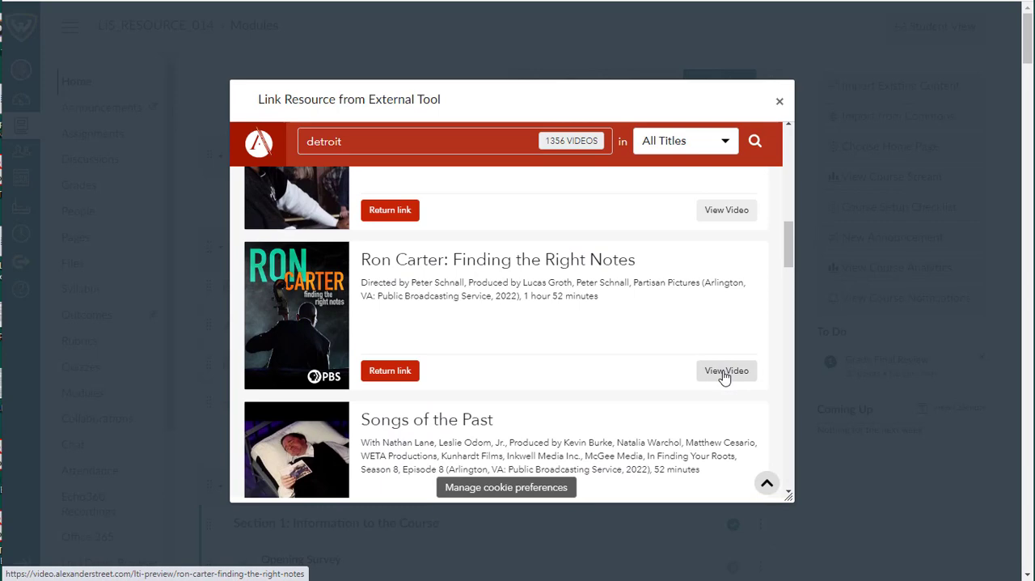
Preview Ron Carter: Finding the Right Notes, then return to the detroit search results.
{"action": "left_click", "coordinate": [726, 370]}
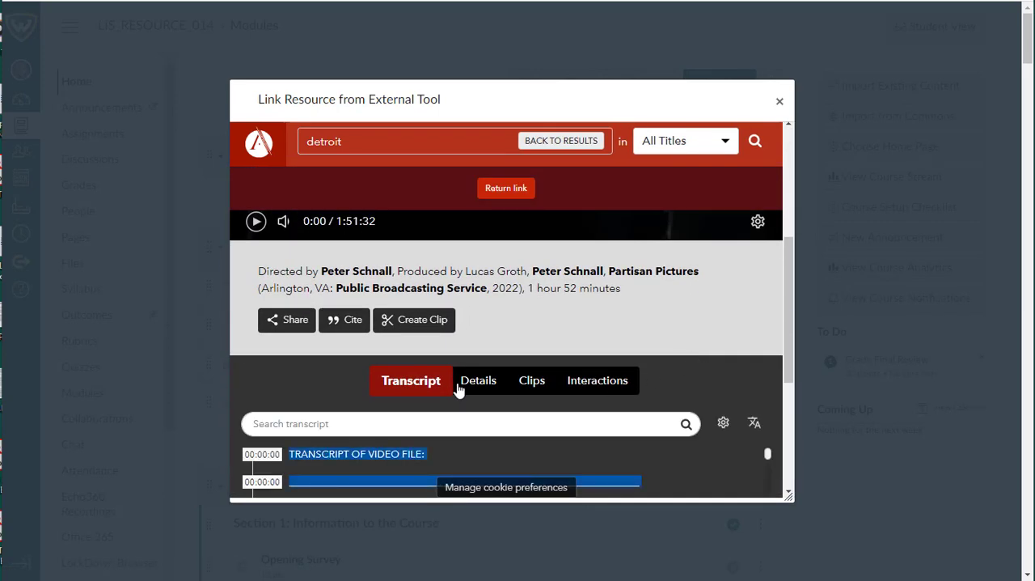
{"action": "left_click", "coordinate": [478, 380]}
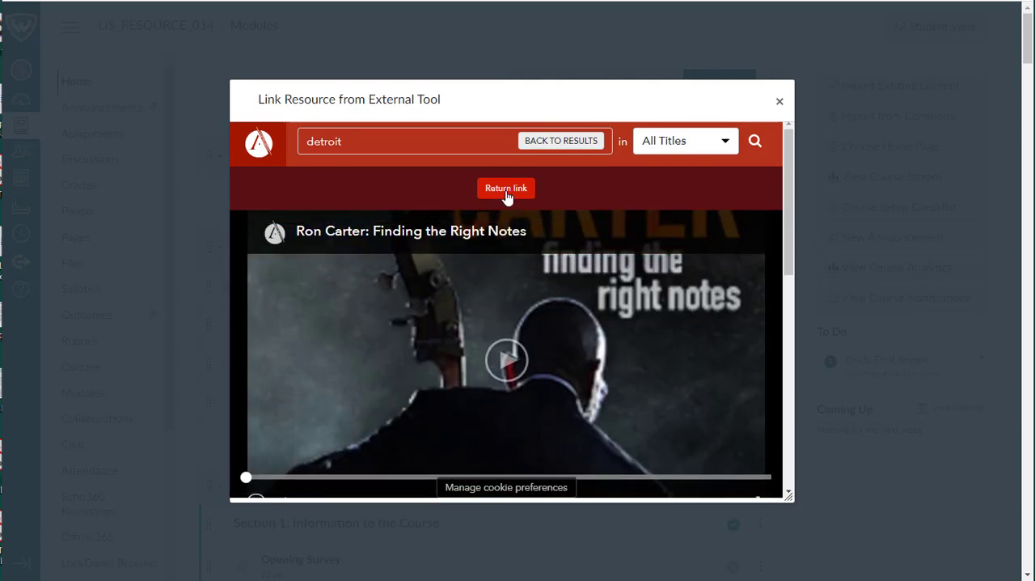
{"action": "mouse_move", "coordinate": [588, 154]}
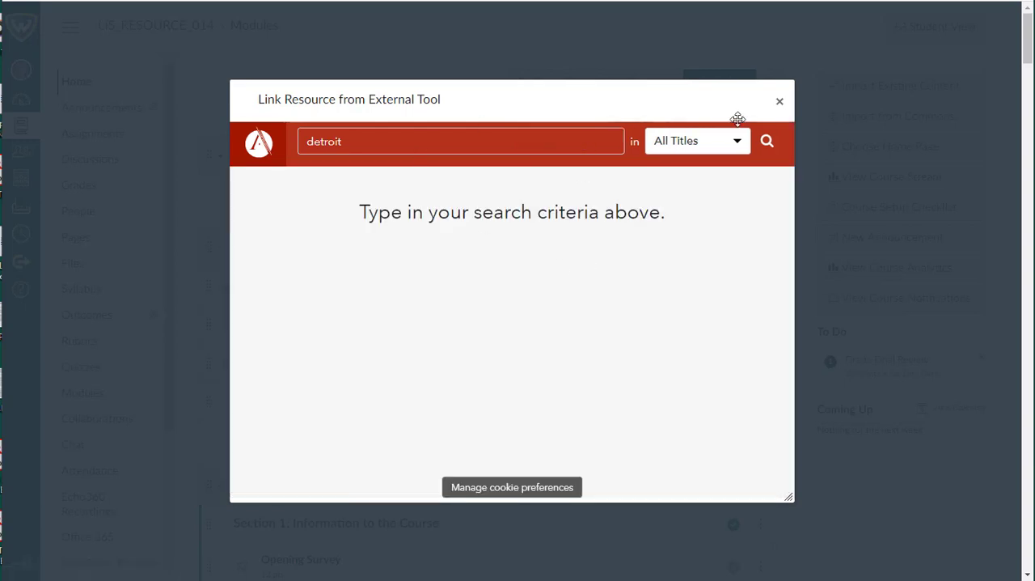
{"action": "mouse_move", "coordinate": [768, 141]}
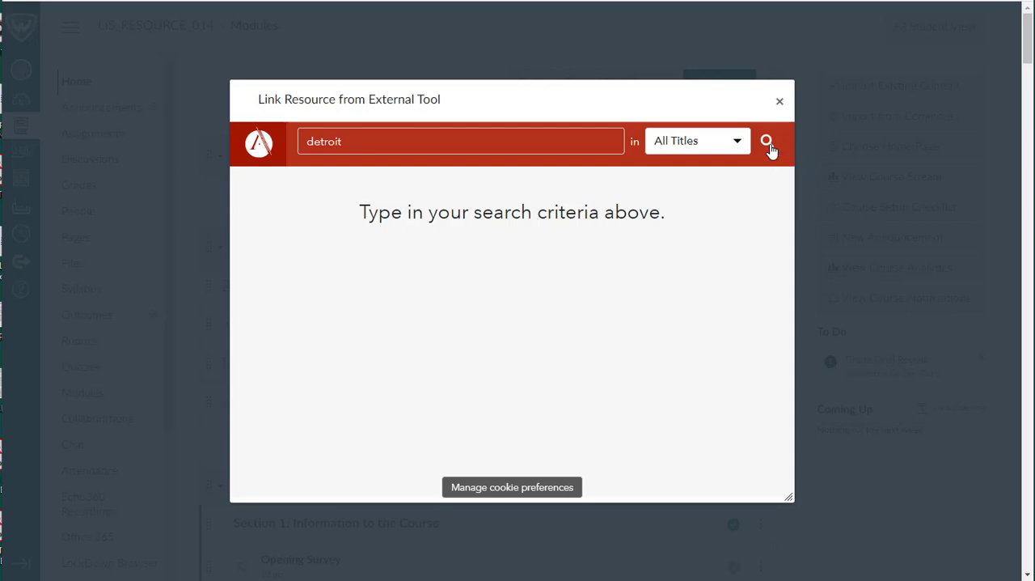
{"action": "left_click", "coordinate": [767, 140]}
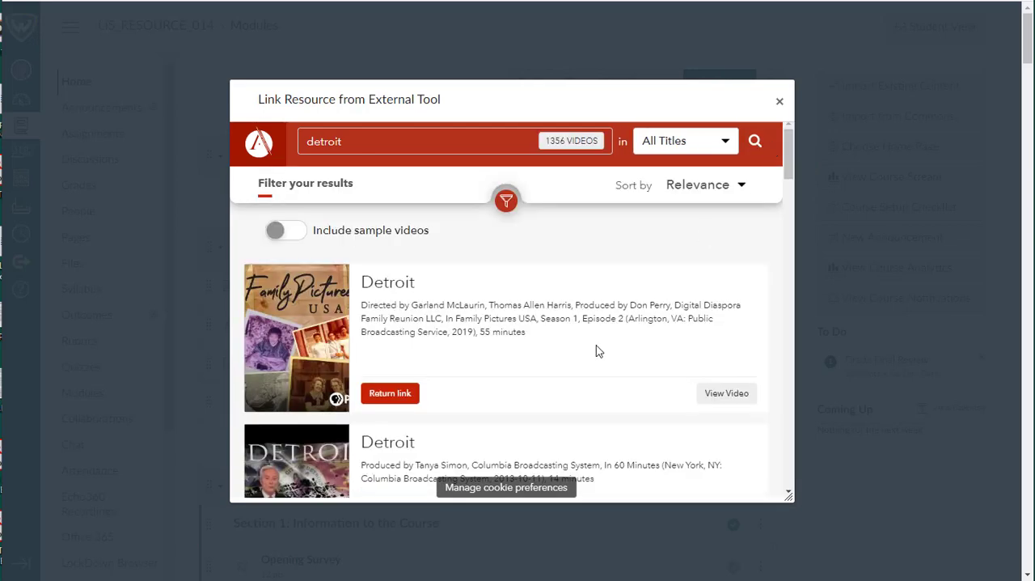
{"action": "scroll", "scroll_direction": "down", "scroll_amount": 3}
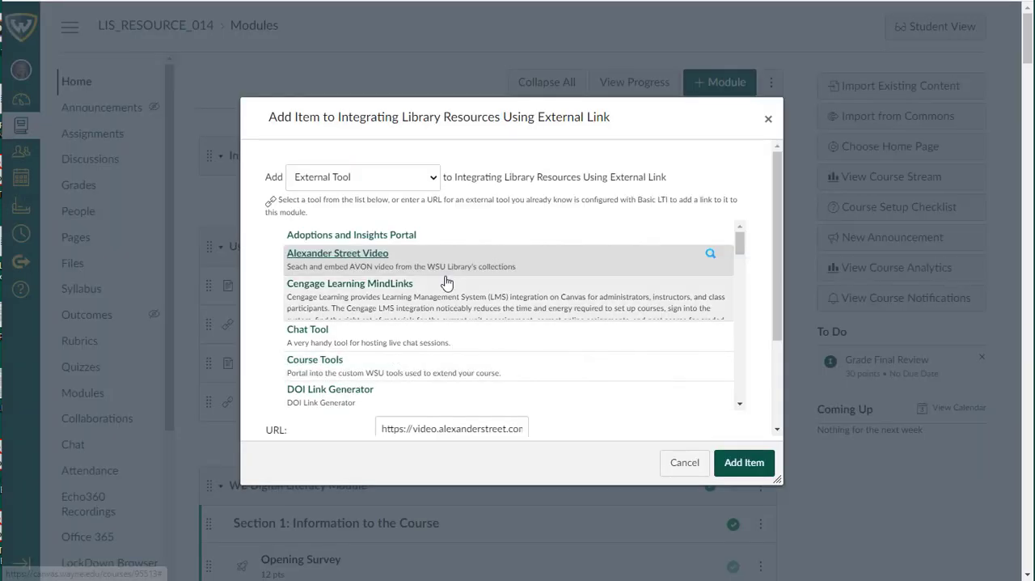
{"action": "mouse_move", "coordinate": [507, 246]}
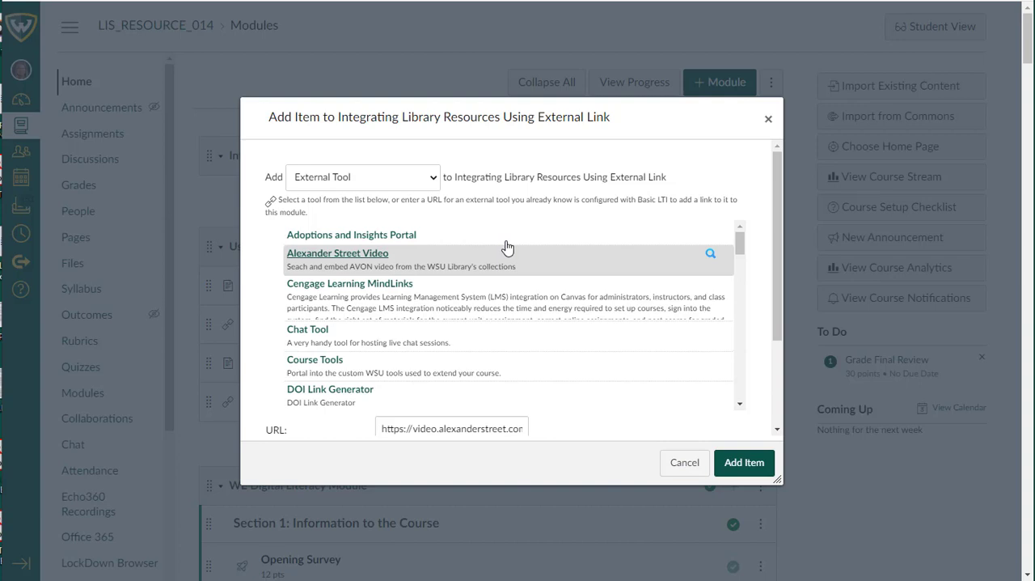
{"action": "mouse_move", "coordinate": [744, 462]}
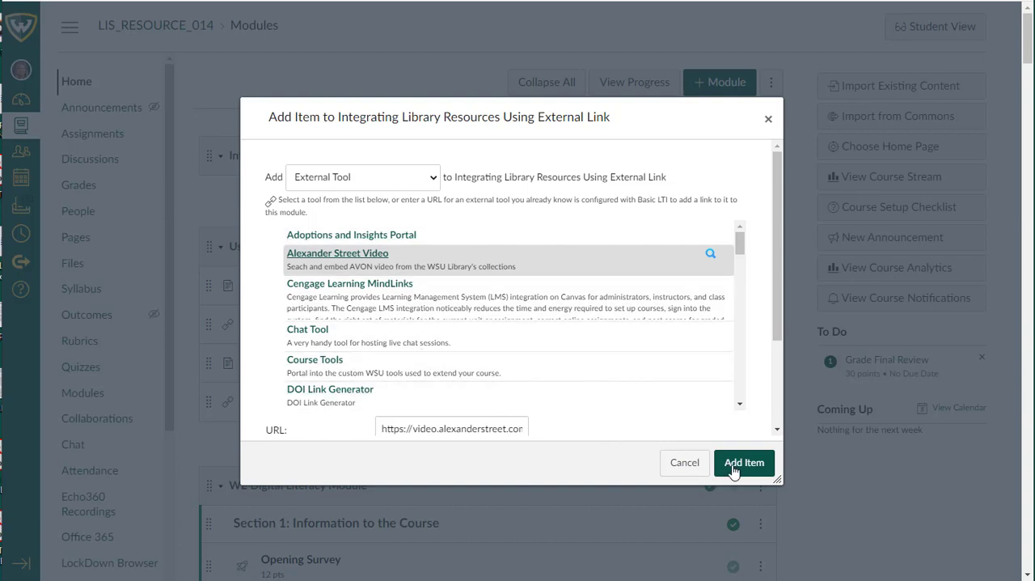
Add the Ron Carter video item, open it, and dismiss the cookie notice.
{"action": "left_click", "coordinate": [744, 463]}
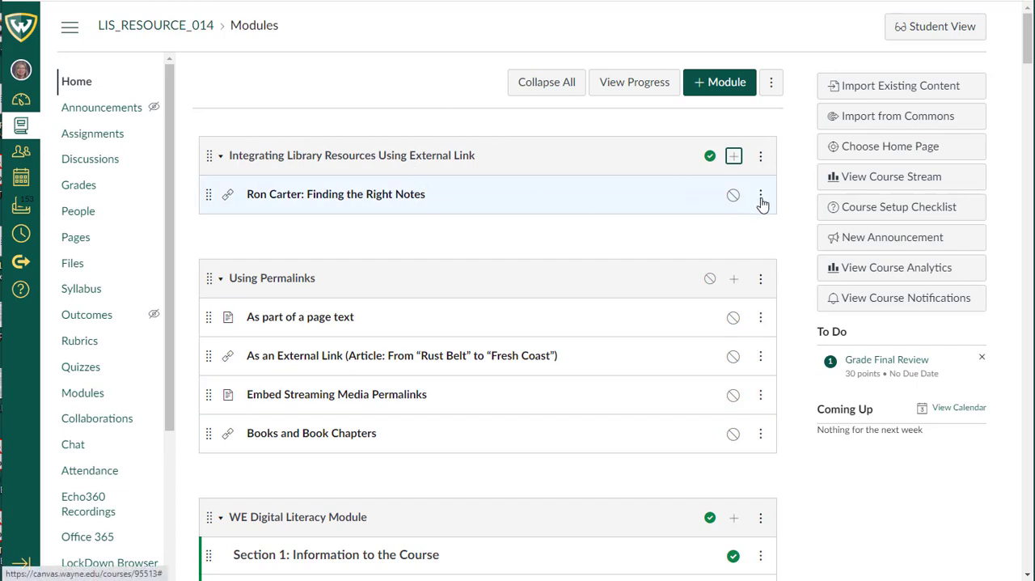
{"action": "left_click", "coordinate": [336, 193]}
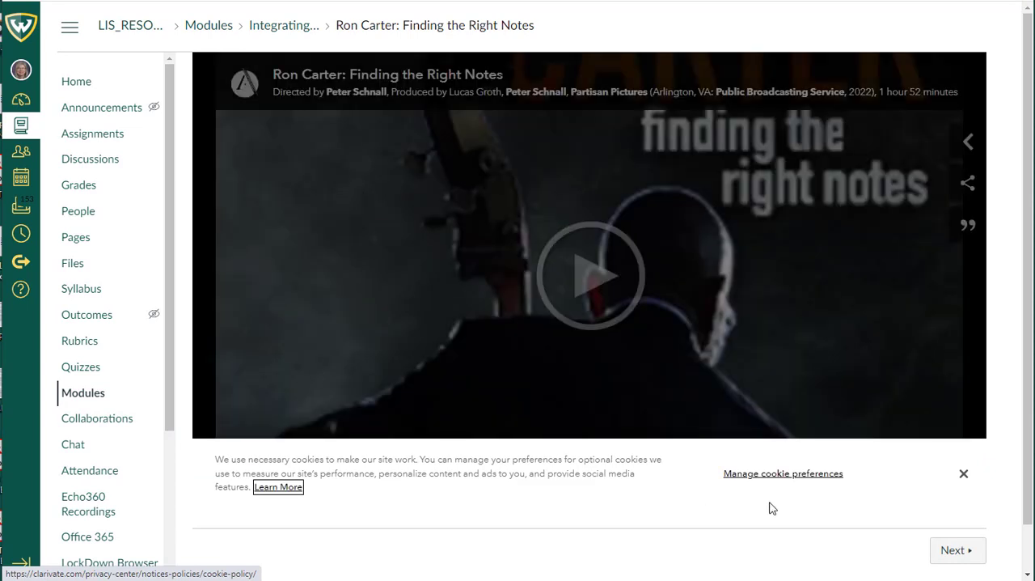
{"action": "mouse_move", "coordinate": [600, 284]}
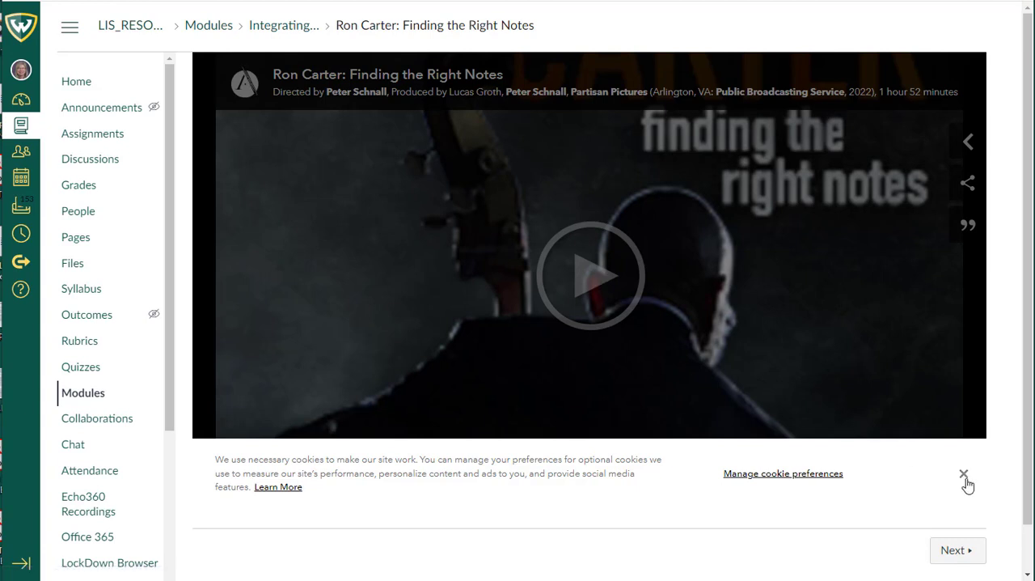
{"action": "left_click", "coordinate": [962, 473]}
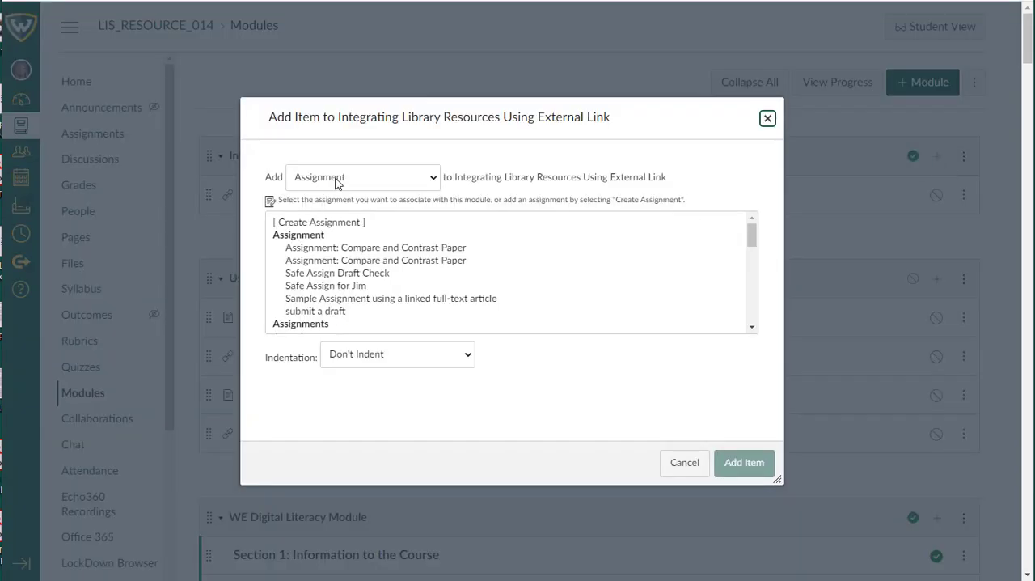
Add a new page named 'Watch this film' to the module.
{"action": "left_click", "coordinate": [361, 177]}
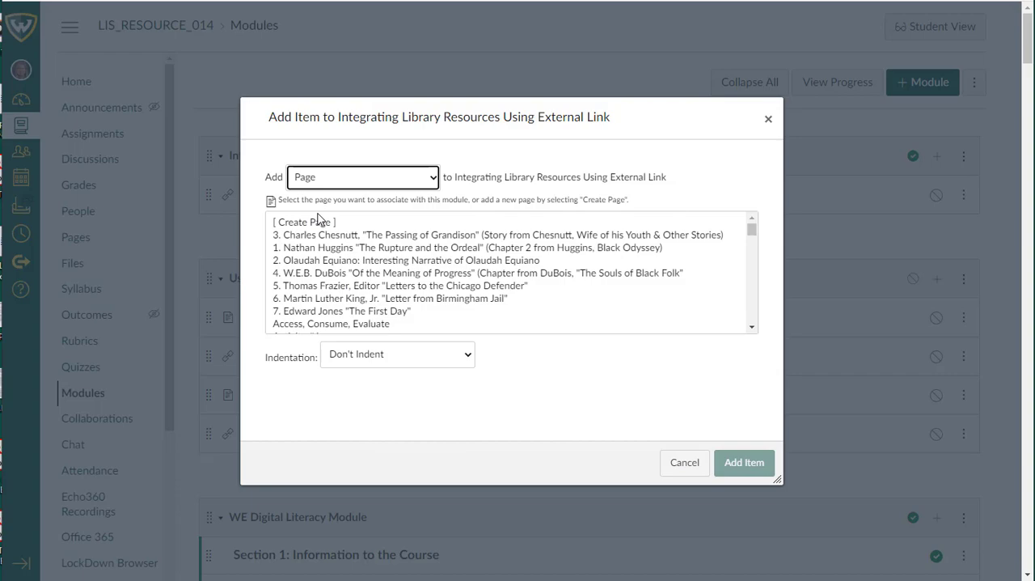
{"action": "left_click", "coordinate": [304, 222]}
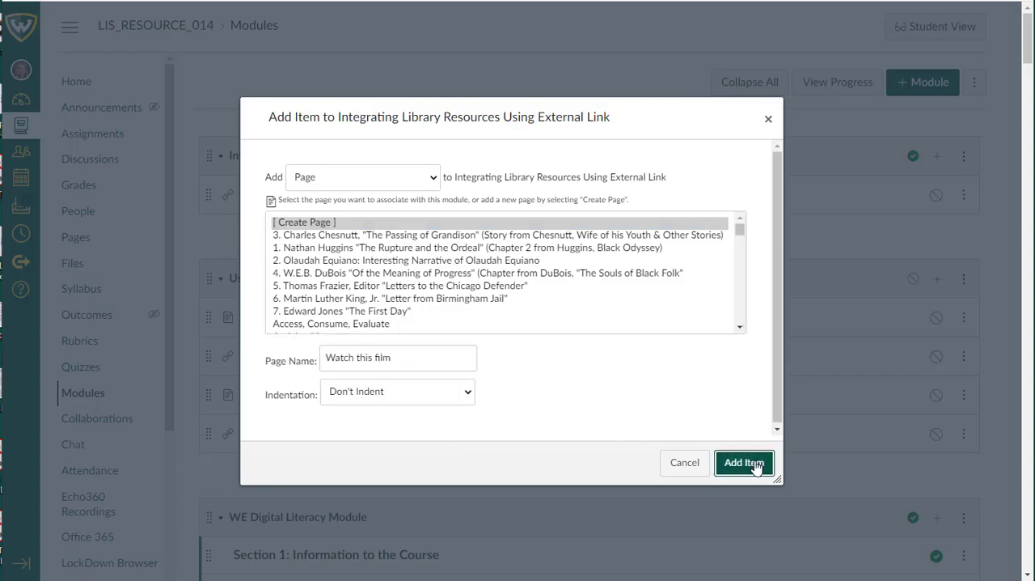
{"action": "left_click", "coordinate": [744, 462]}
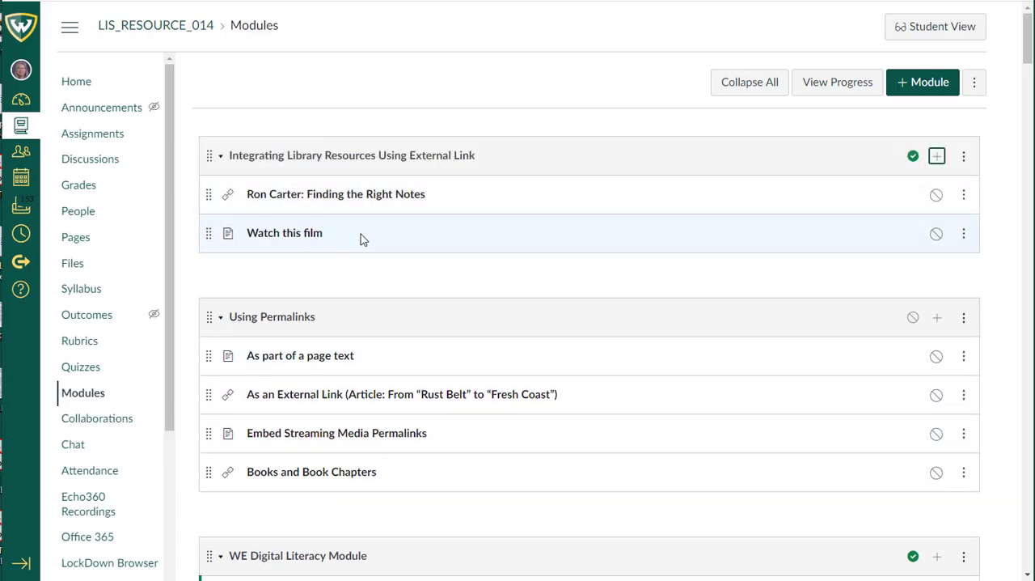
{"action": "mouse_move", "coordinate": [305, 238]}
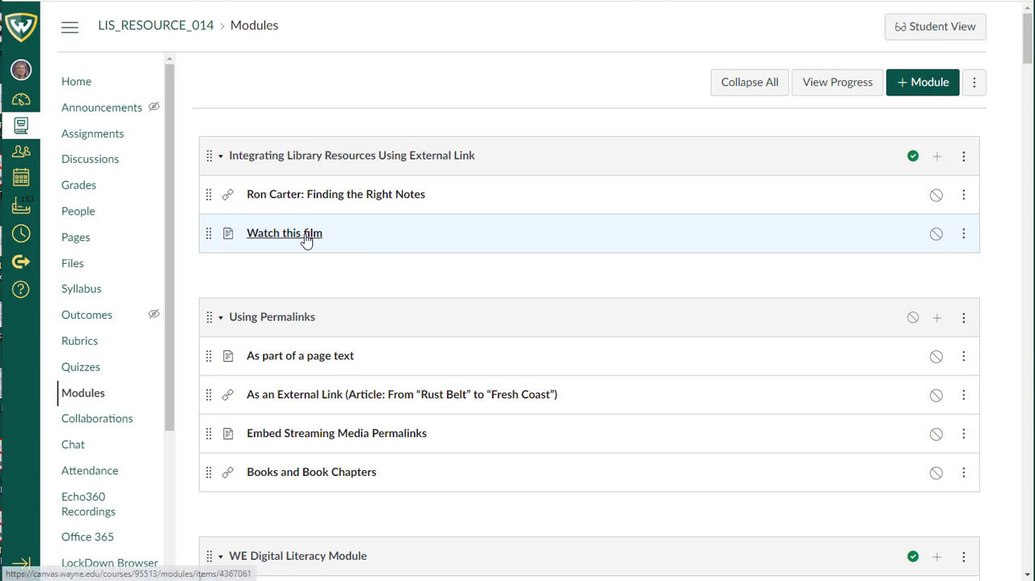
Edit the Watch this film page and show the full list of content apps.
{"action": "left_click", "coordinate": [284, 233]}
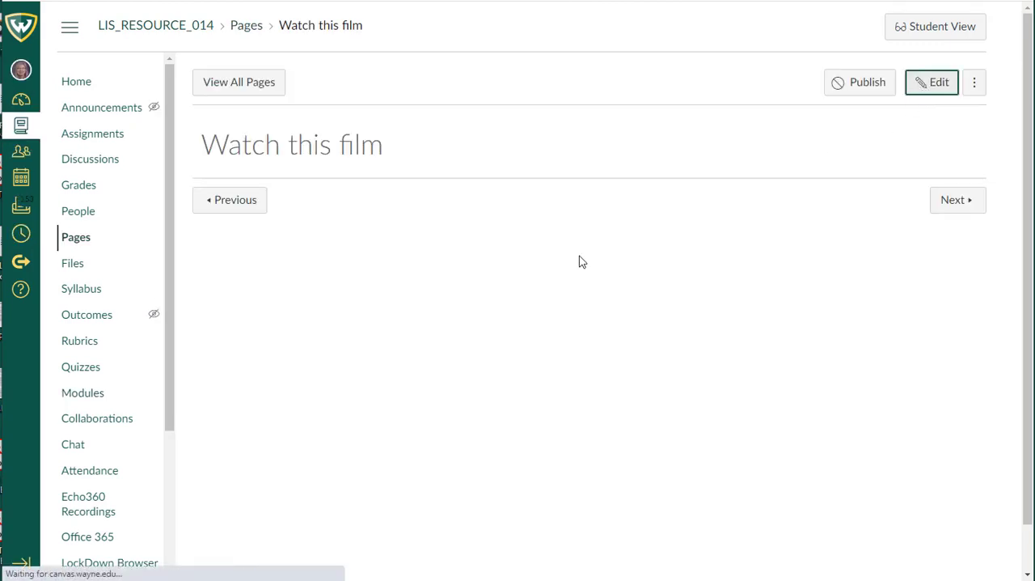
{"action": "left_click", "coordinate": [936, 81]}
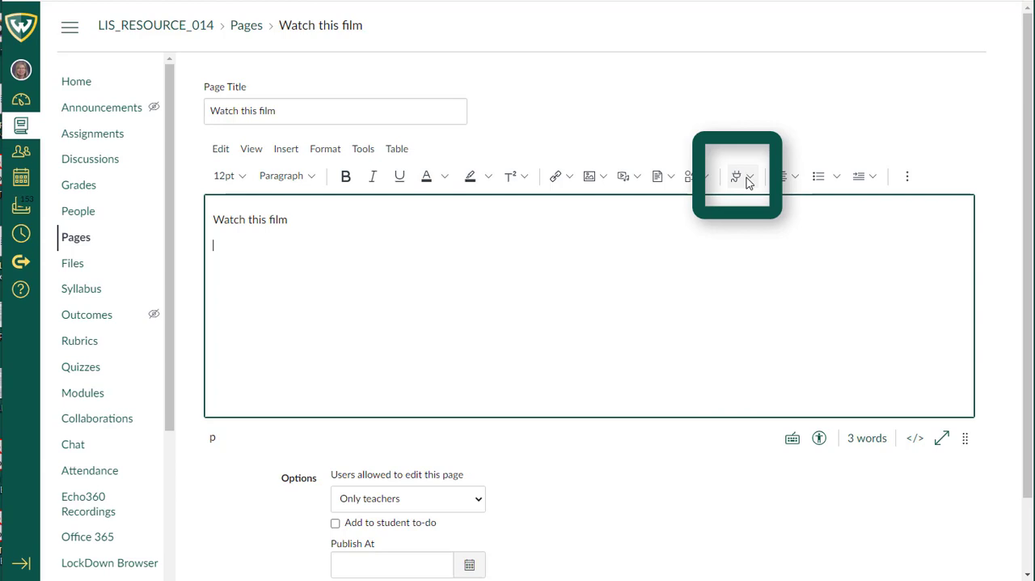
{"action": "left_click", "coordinate": [750, 176]}
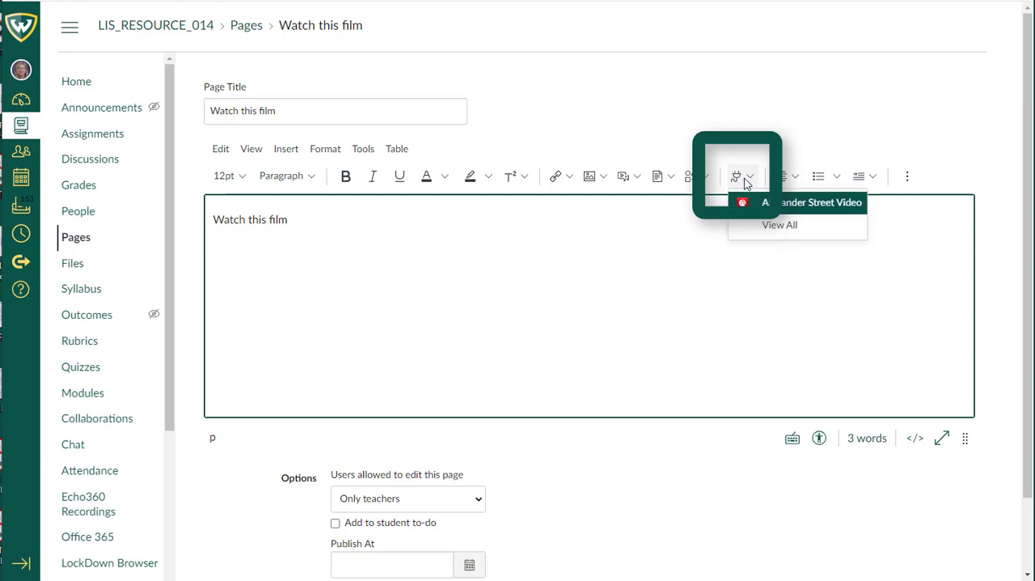
{"action": "mouse_move", "coordinate": [786, 233]}
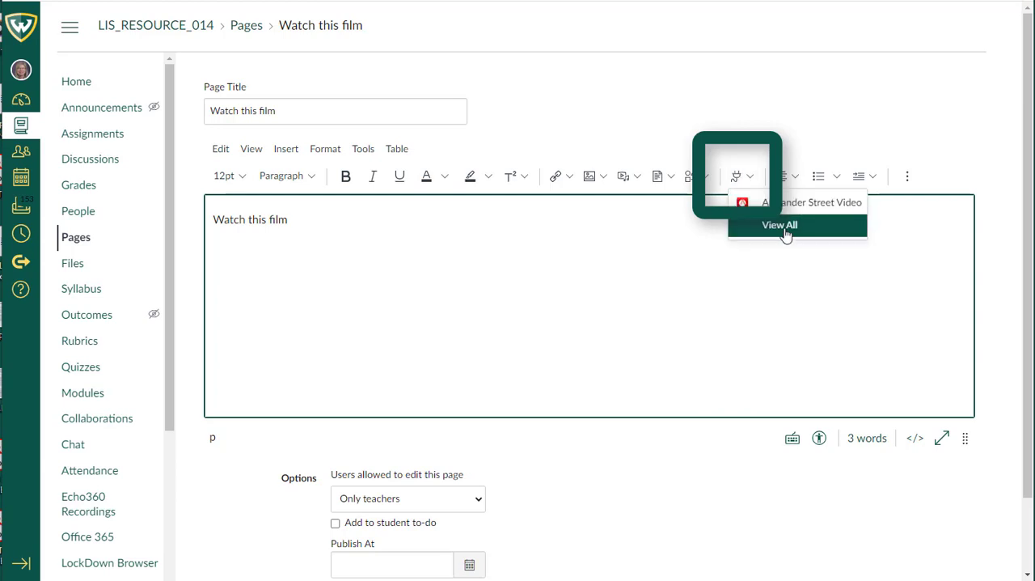
{"action": "left_click", "coordinate": [783, 225]}
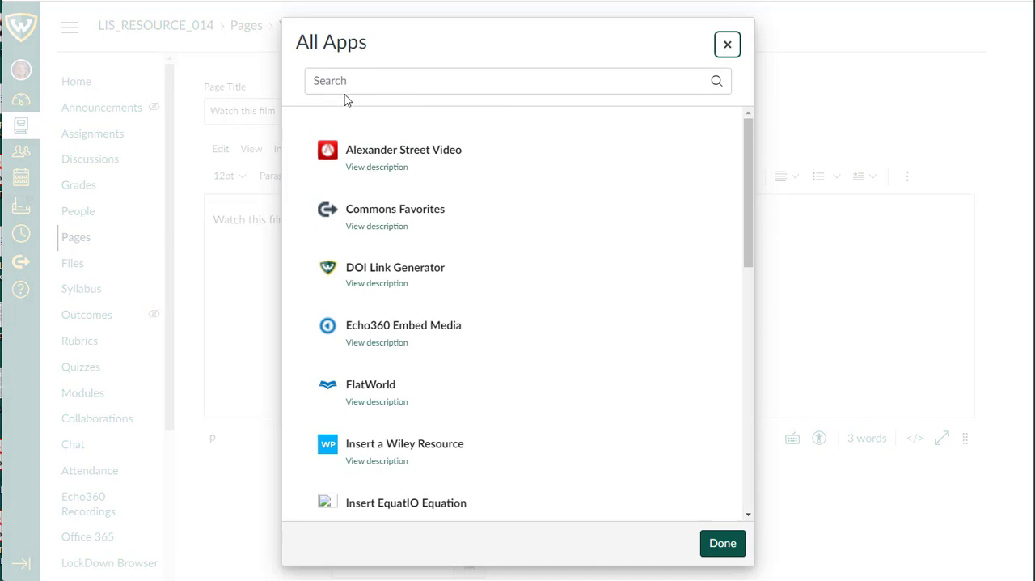
{"action": "mouse_move", "coordinate": [375, 143]}
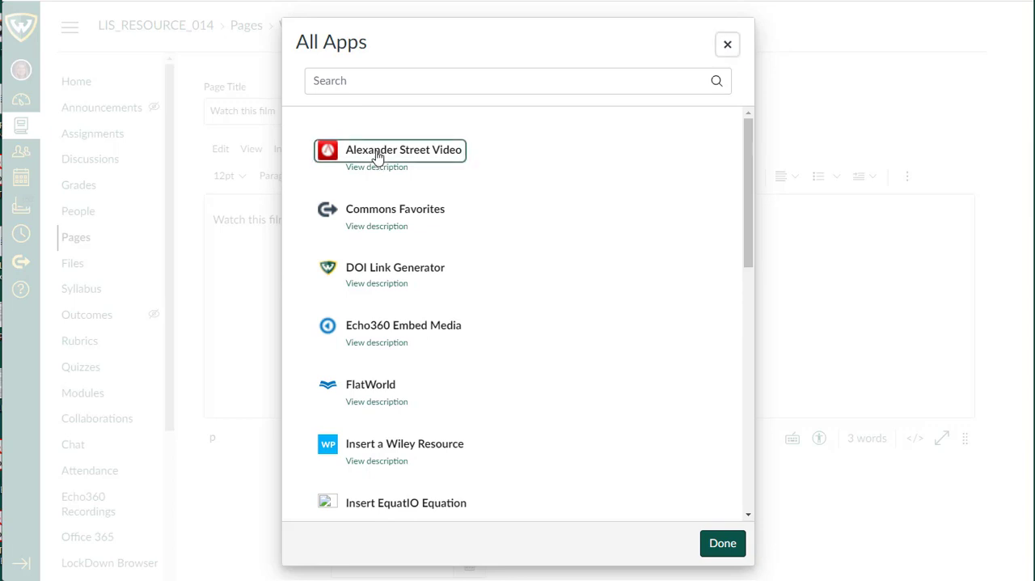
Open the Alexander Street Video app and browse for Ron Carter: Finding the Right Notes.
{"action": "left_click", "coordinate": [404, 151]}
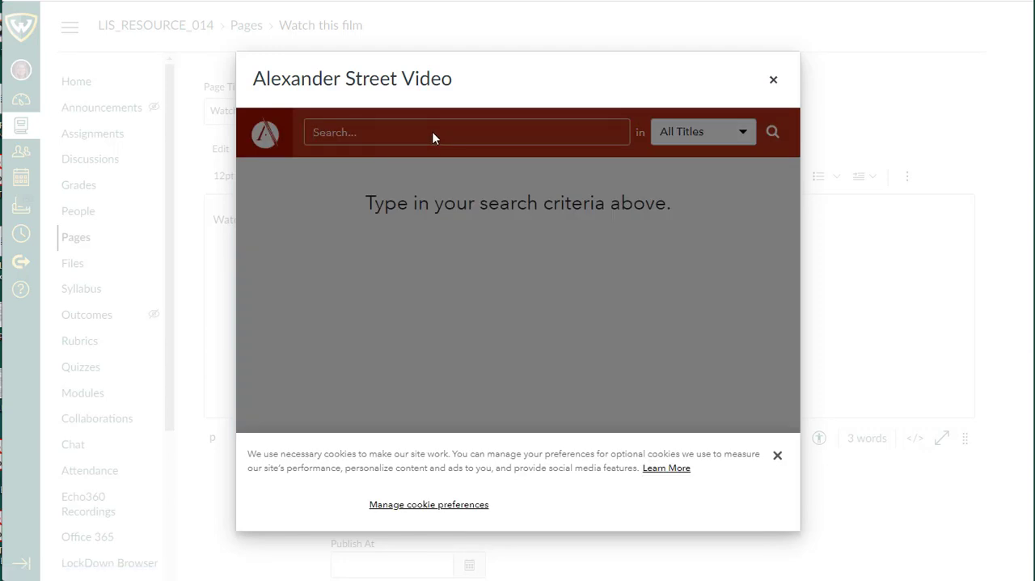
{"action": "mouse_move", "coordinate": [656, 410]}
{"action": "type", "text": "detroit"}
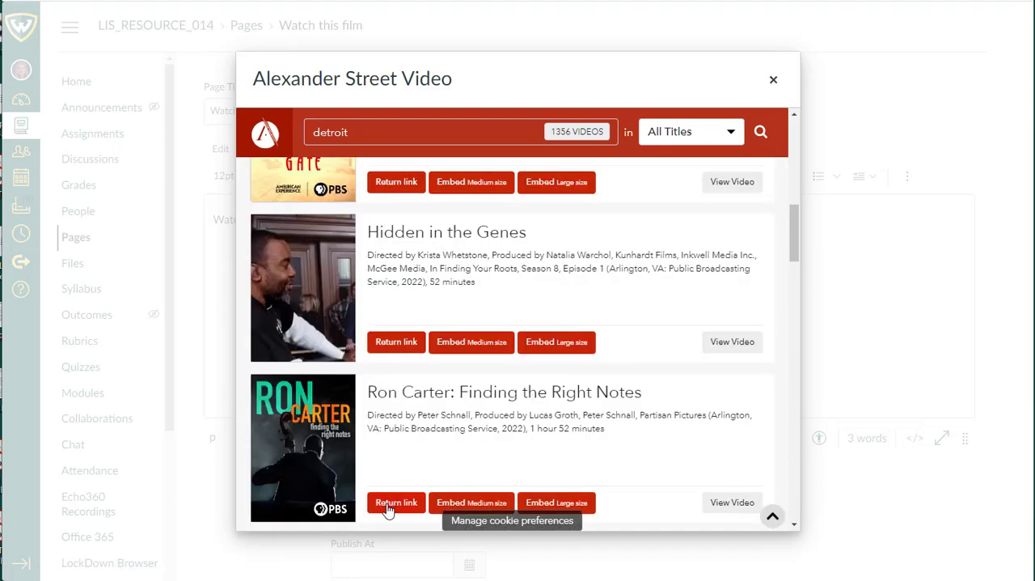
{"action": "scroll", "scroll_direction": "down", "scroll_amount": 3}
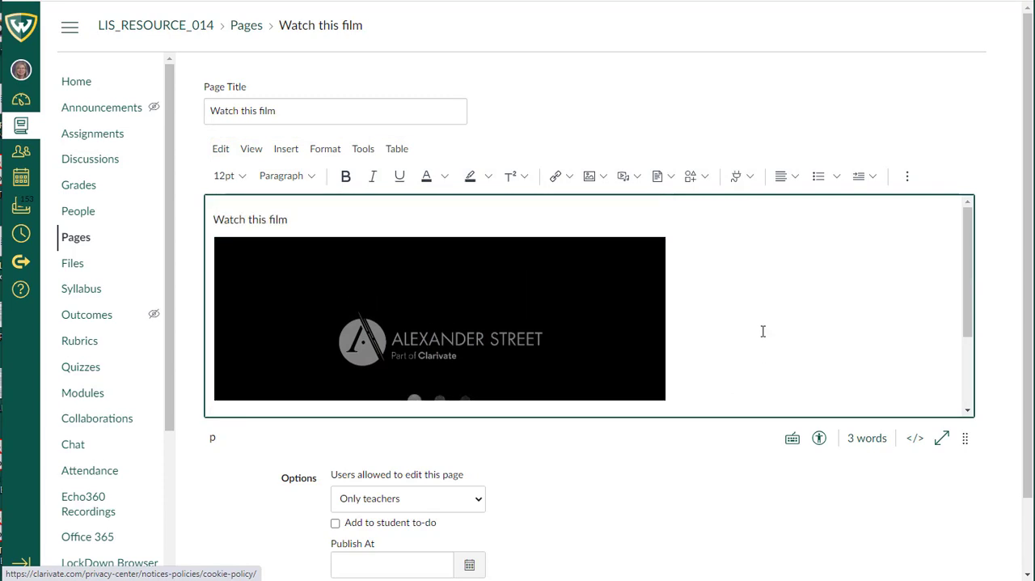
Preview the Watch this film page in Student View and play the Ron Carter film.
{"action": "scroll", "scroll_direction": "down", "scroll_amount": 3}
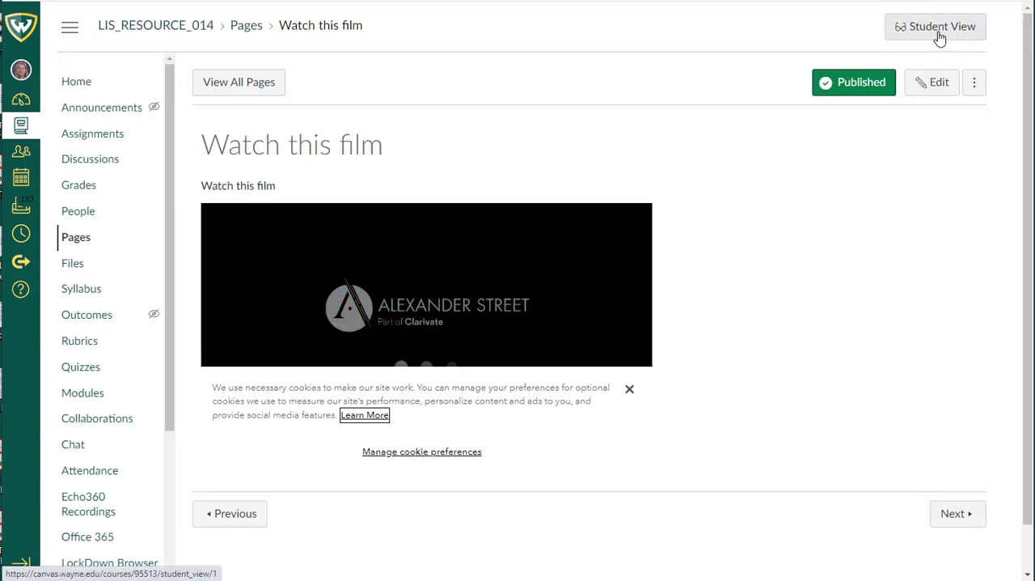
{"action": "left_click", "coordinate": [937, 25]}
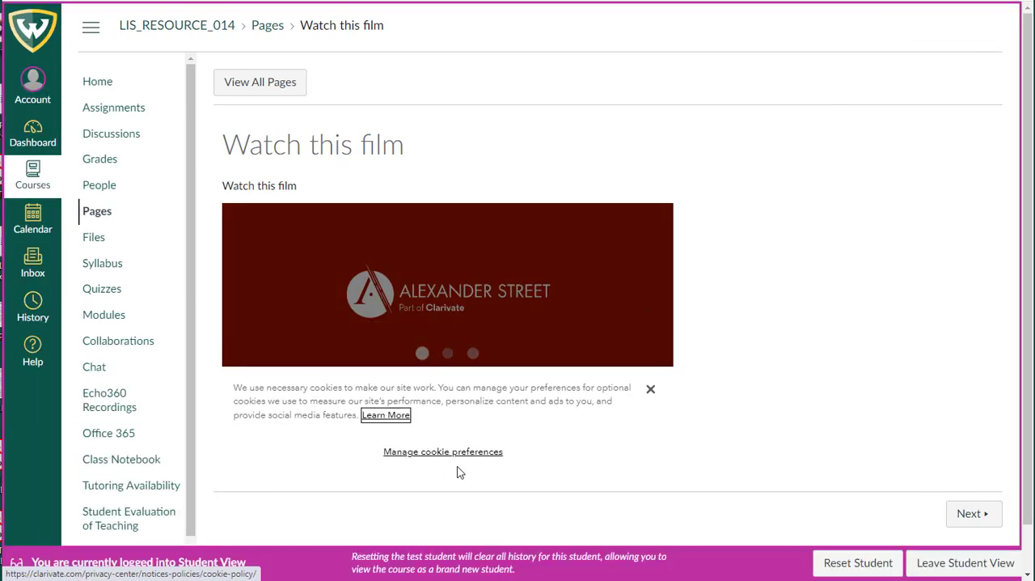
{"action": "left_click", "coordinate": [650, 388]}
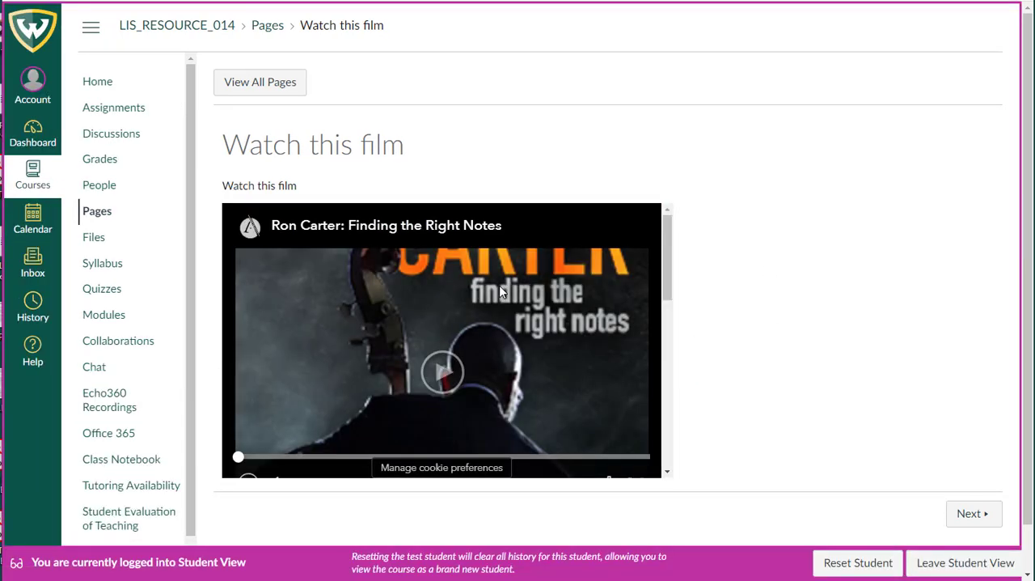
{"action": "left_click", "coordinate": [444, 372]}
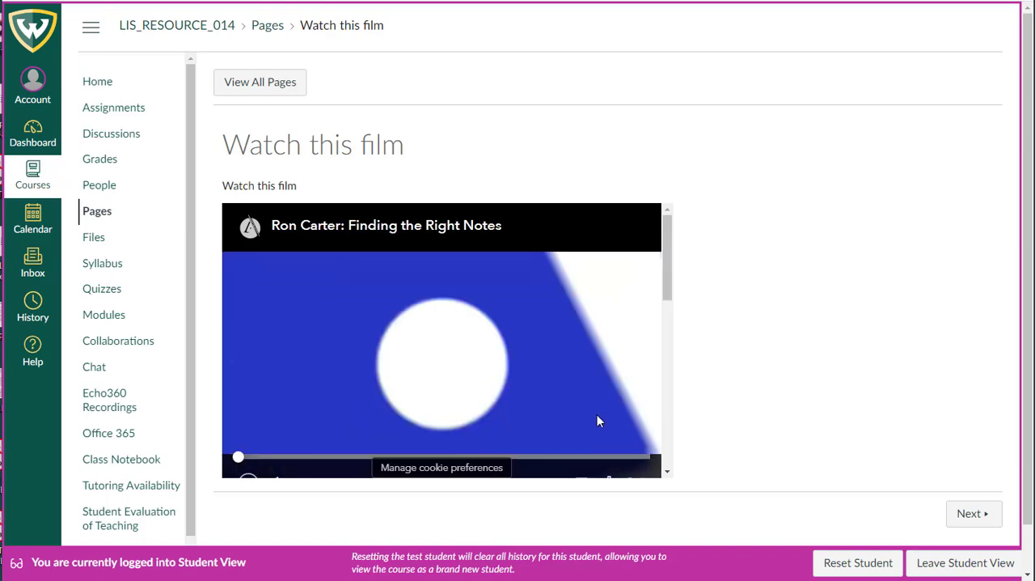
{"action": "left_click", "coordinate": [965, 562]}
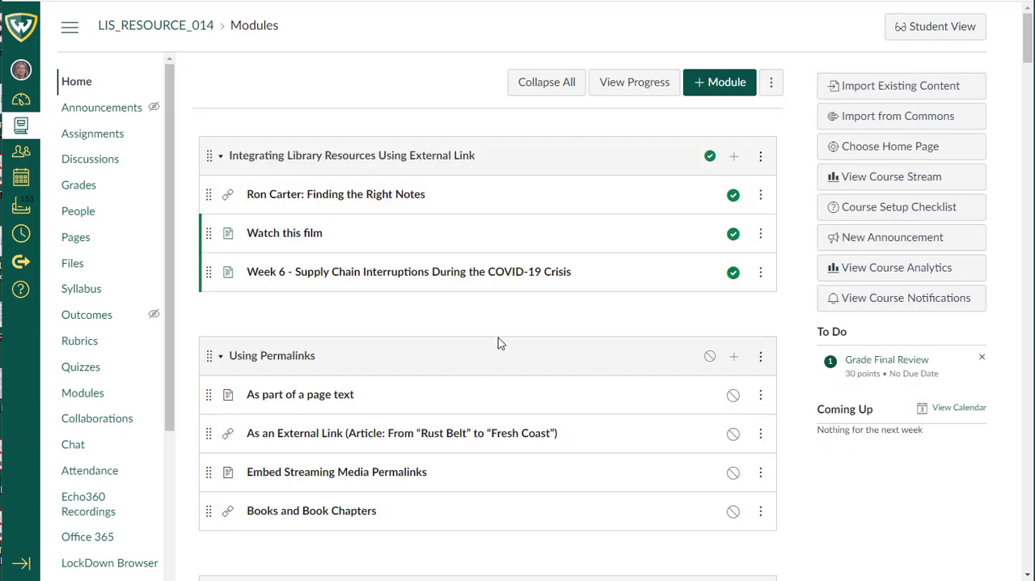
{"action": "mouse_move", "coordinate": [494, 339]}
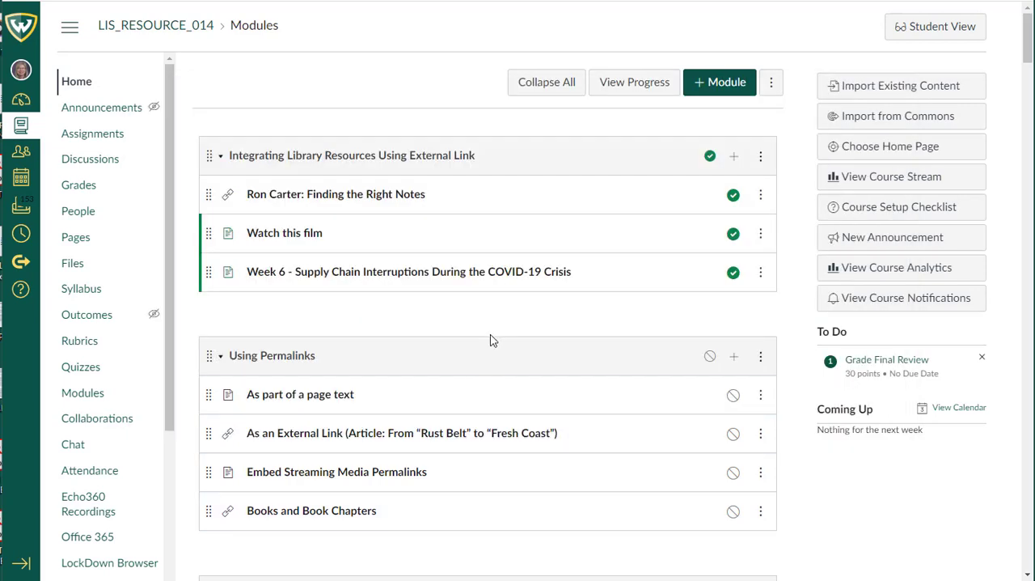
{"action": "mouse_move", "coordinate": [322, 159]}
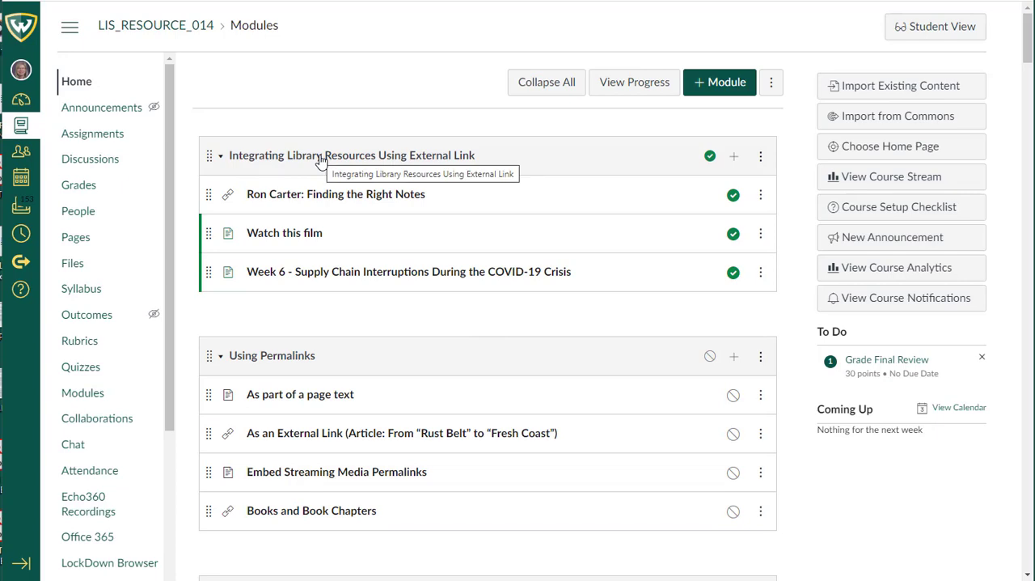
Start a new External Tool item in the module and scroll the tool list to ProQuest.
{"action": "left_click", "coordinate": [734, 155]}
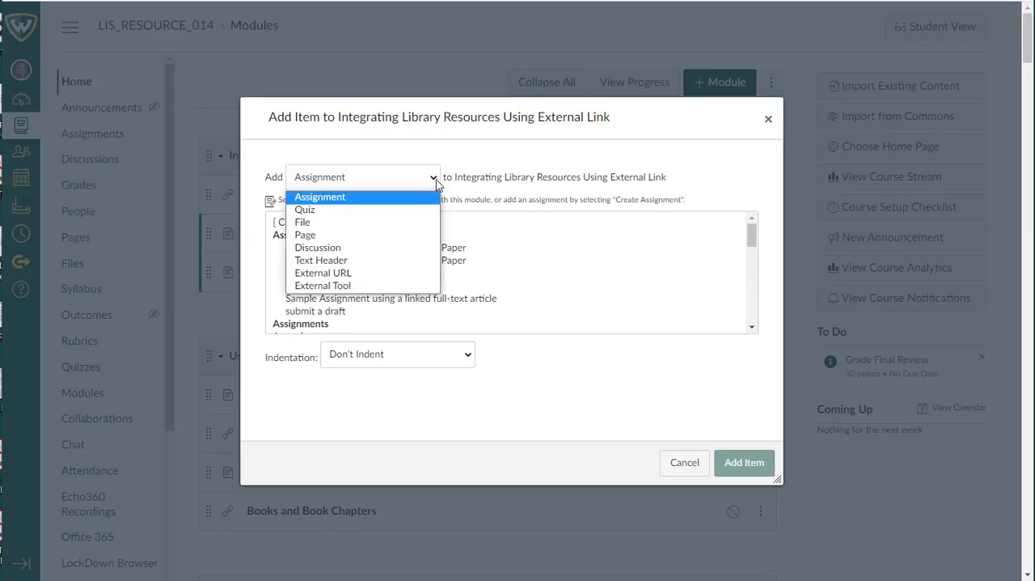
{"action": "left_click", "coordinate": [322, 285]}
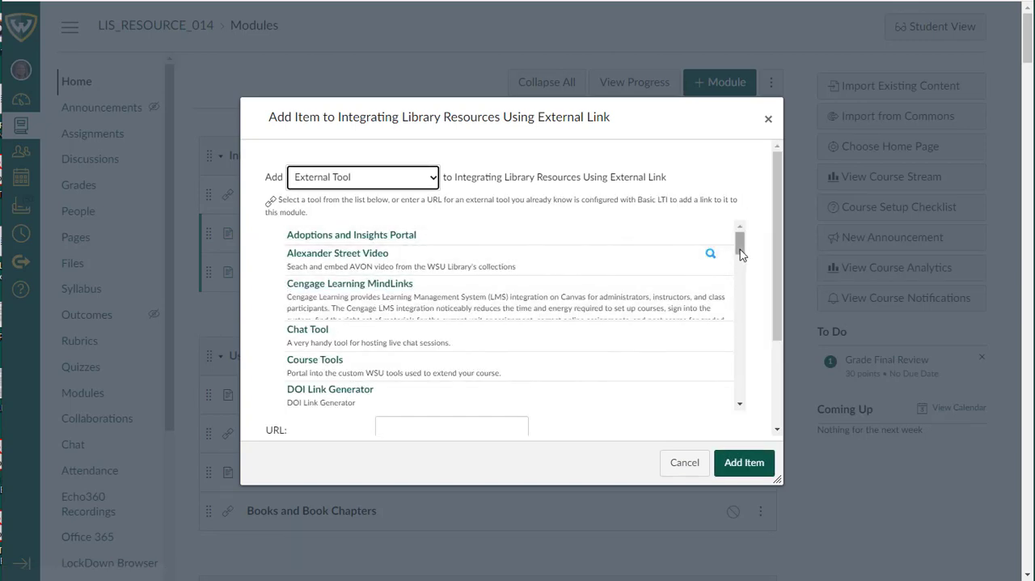
{"action": "scroll", "scroll_direction": "down", "scroll_amount": 3}
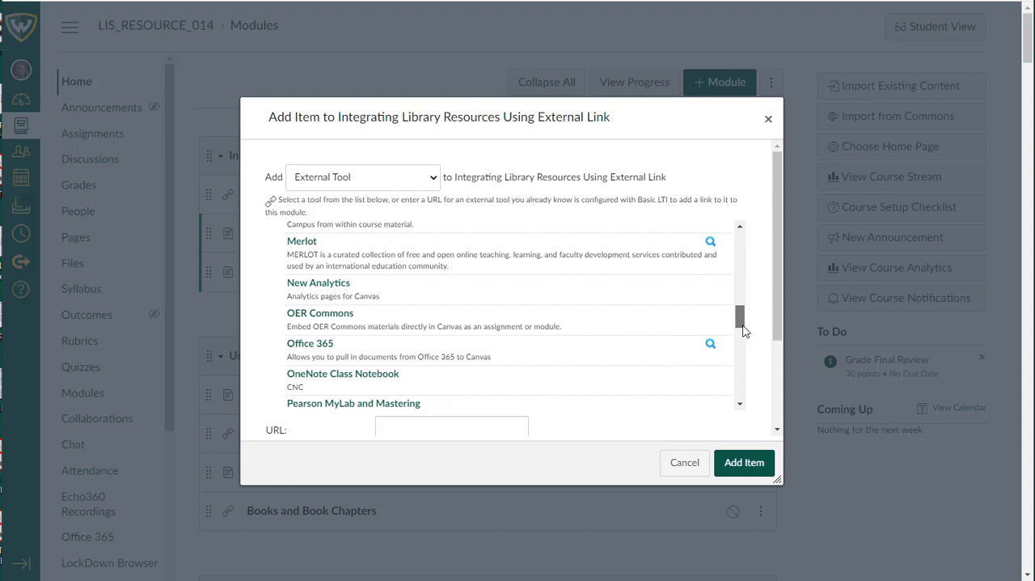
{"action": "scroll", "scroll_direction": "down", "scroll_amount": 3}
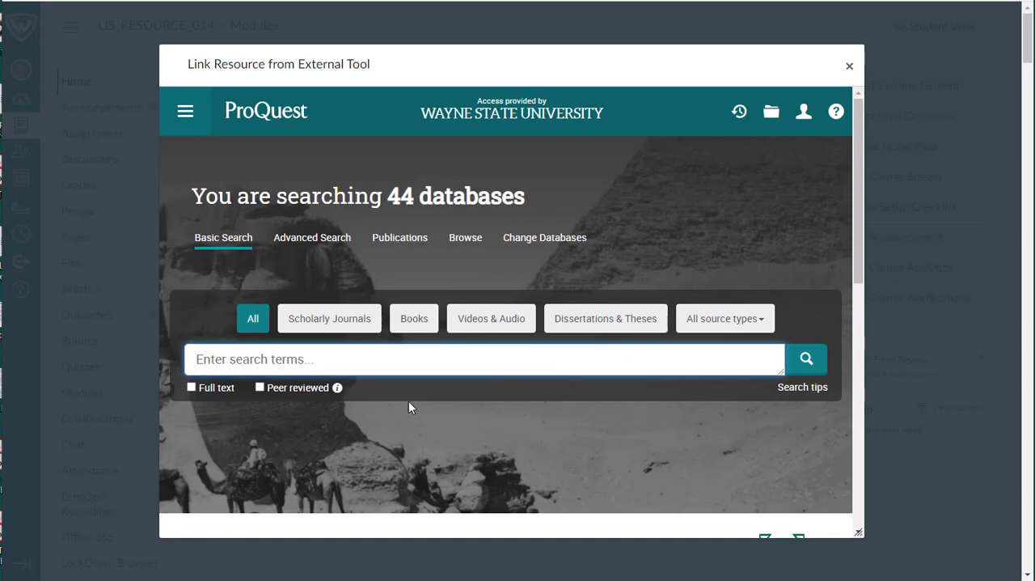
Search ProQuest for '"global supply chain" COVID lockdown', limited to full text.
{"action": "type", "text": "\"global supply chain\" COVID lockdown"}
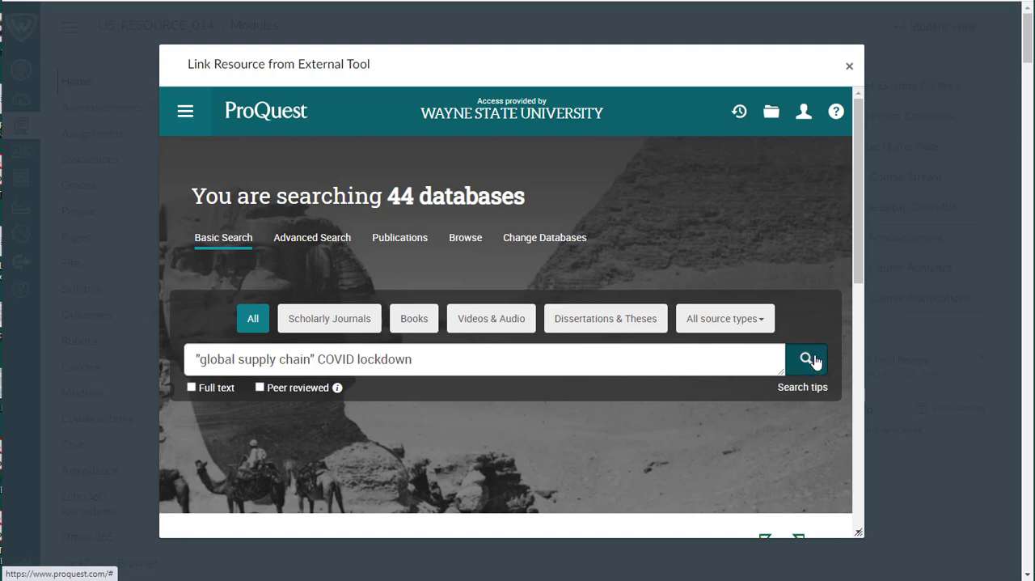
{"action": "left_click", "coordinate": [804, 360]}
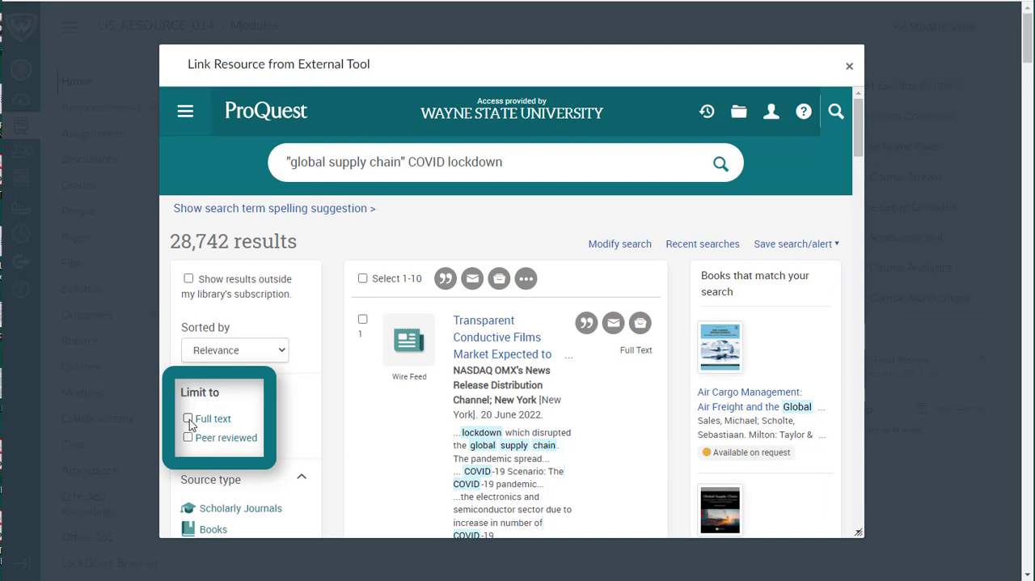
{"action": "left_click", "coordinate": [188, 418]}
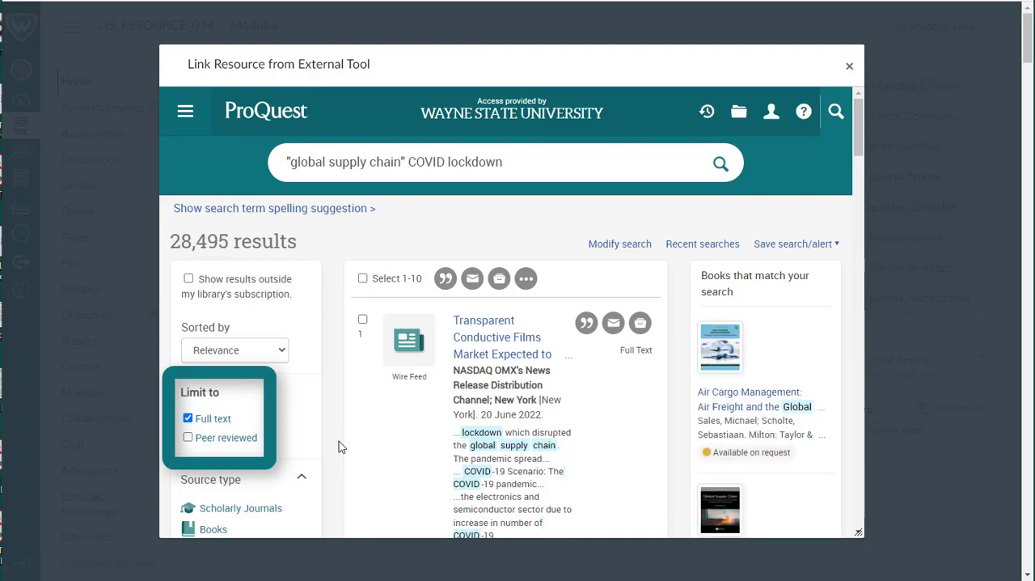
Select the article 'Global supply chain interdependence and shock amplification' as the module link.
{"action": "scroll", "scroll_direction": "down", "scroll_amount": 3}
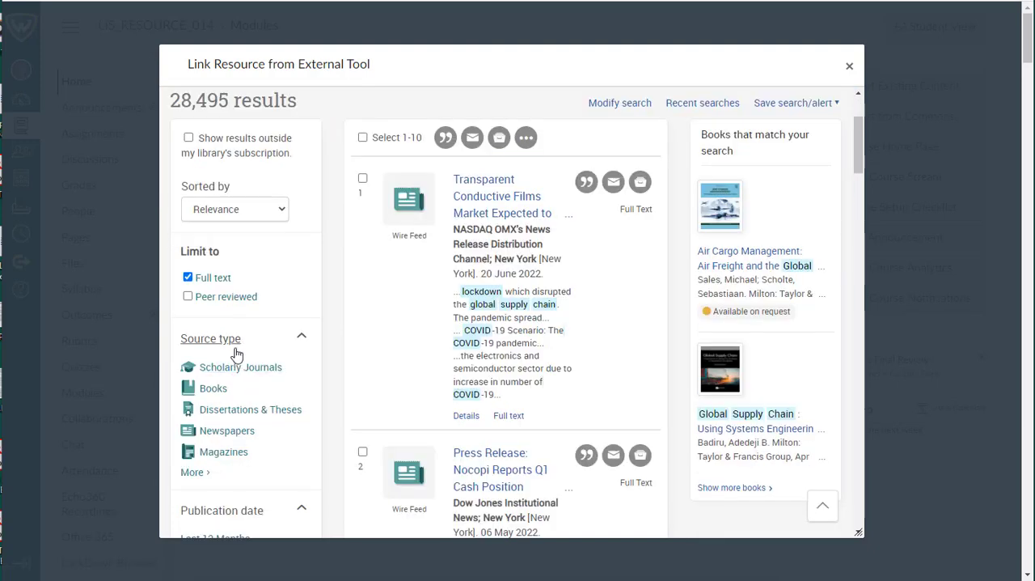
{"action": "mouse_move", "coordinate": [240, 367]}
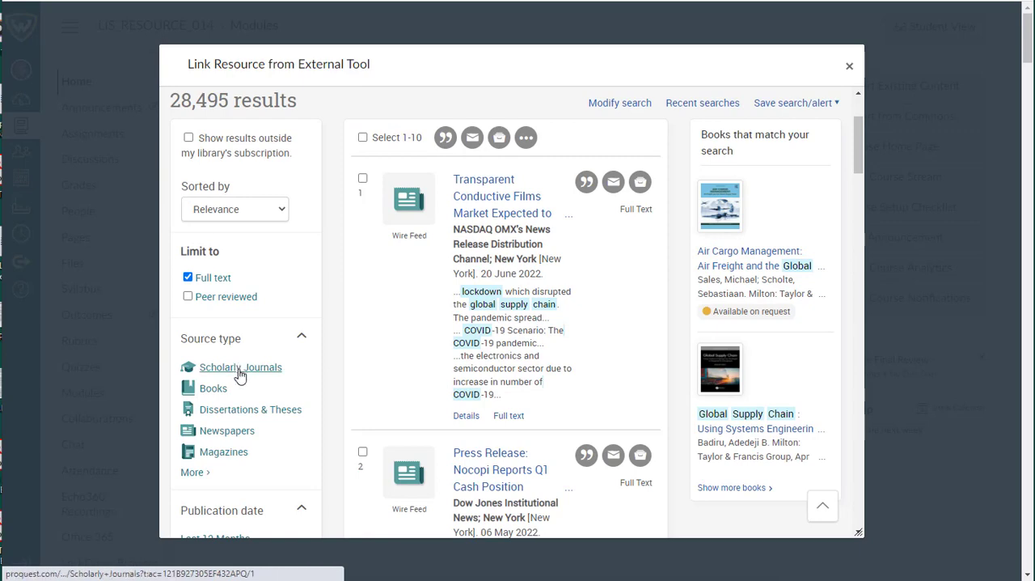
{"action": "scroll", "scroll_direction": "down", "scroll_amount": 3}
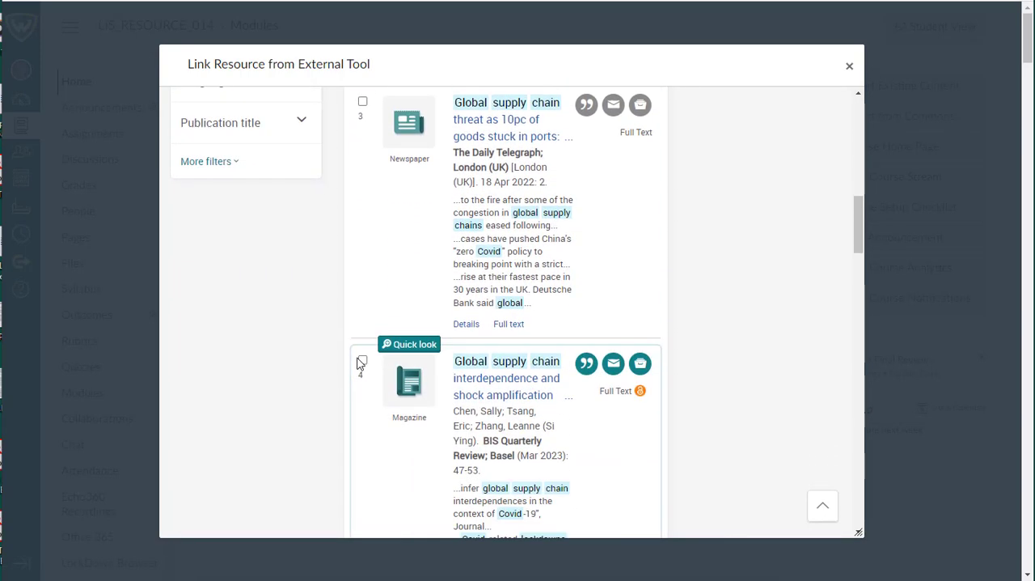
{"action": "scroll", "scroll_direction": "down", "scroll_amount": 3}
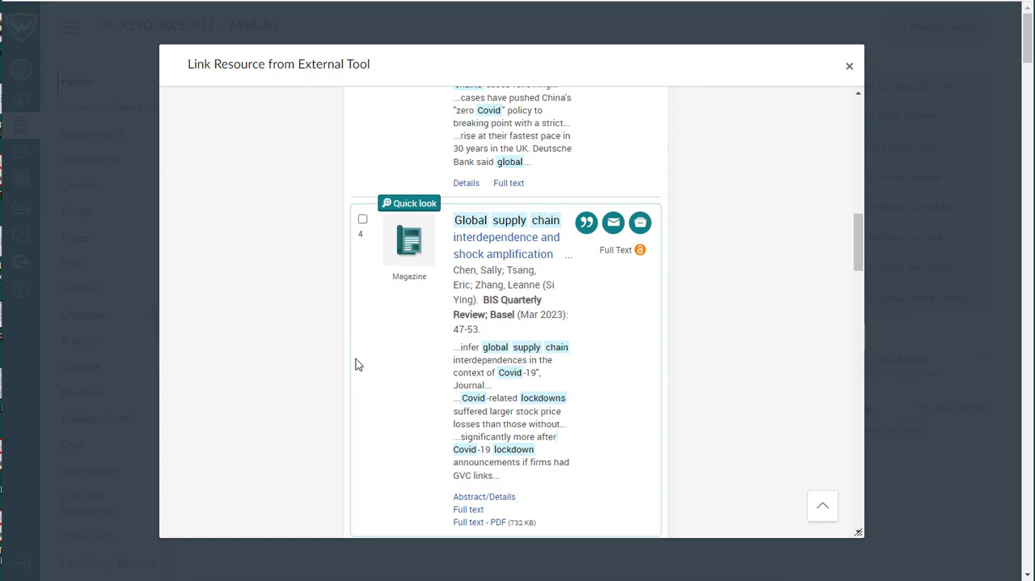
{"action": "scroll", "scroll_direction": "down", "scroll_amount": 3}
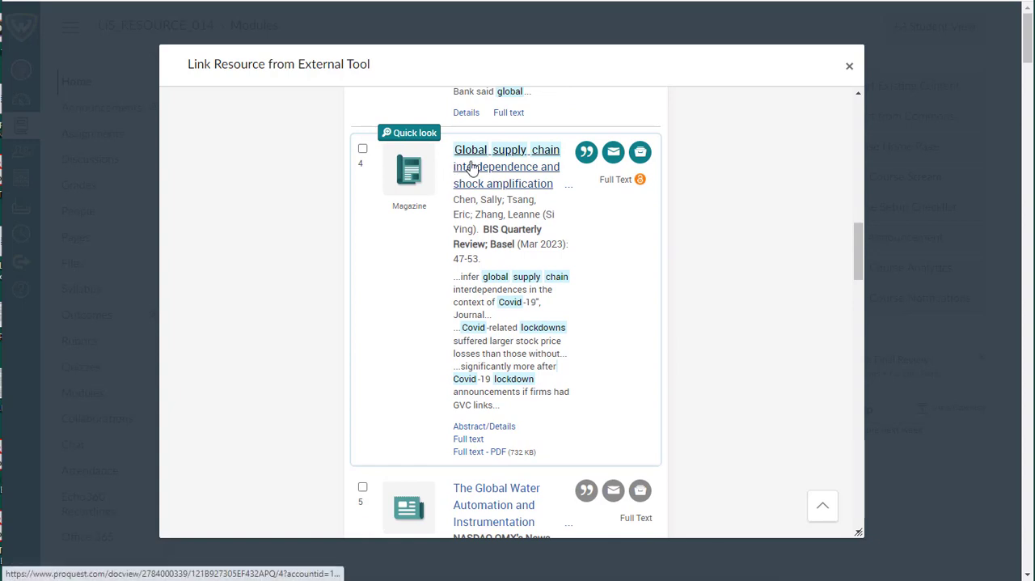
{"action": "left_click", "coordinate": [507, 166]}
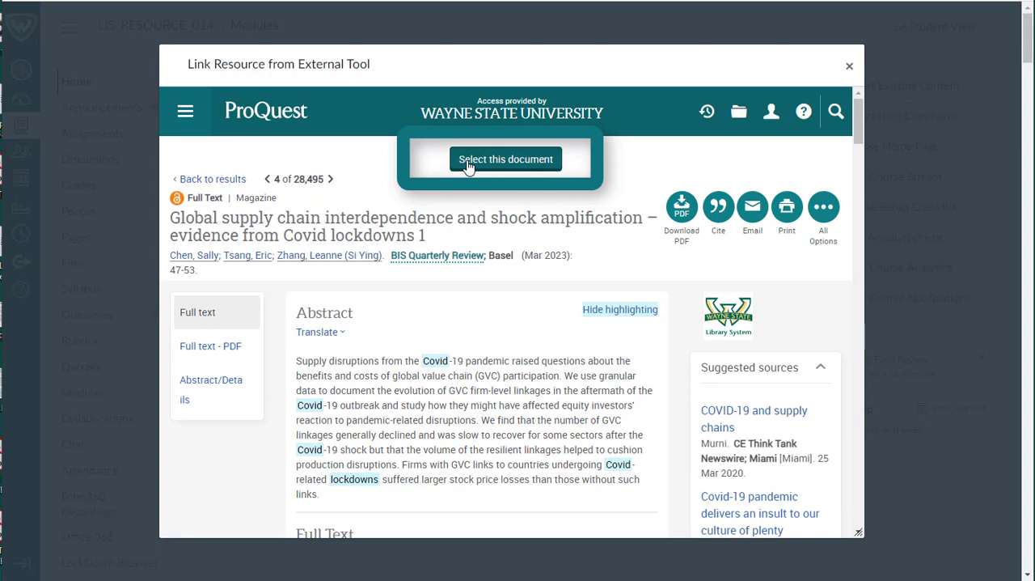
{"action": "left_click", "coordinate": [505, 159]}
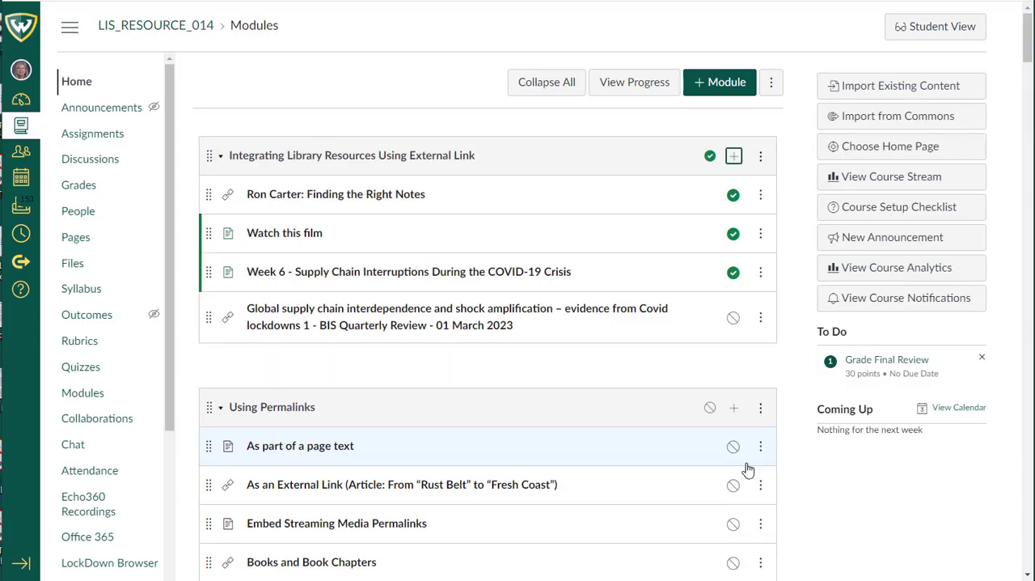
{"action": "mouse_move", "coordinate": [353, 316]}
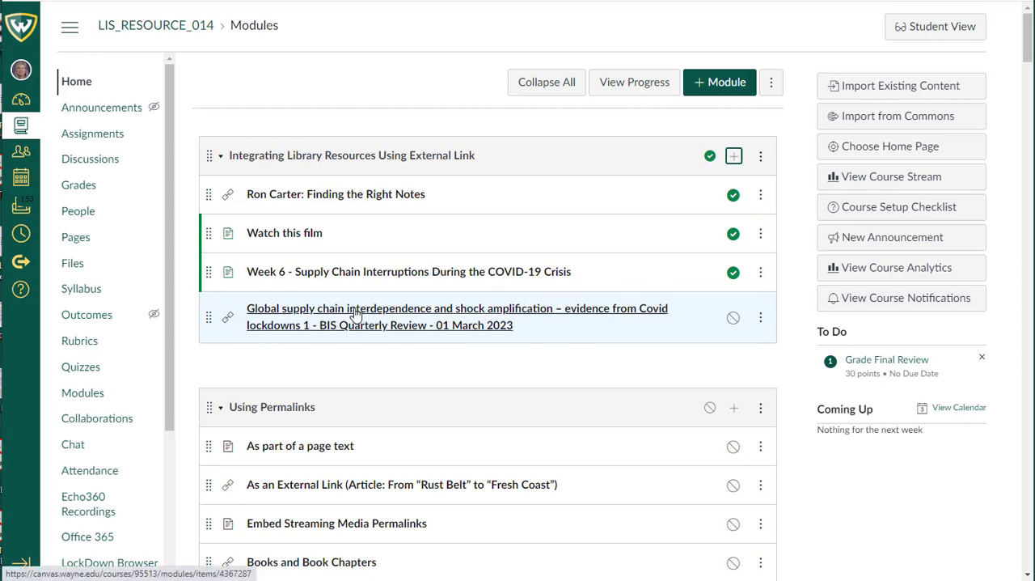
{"action": "mouse_move", "coordinate": [355, 314]}
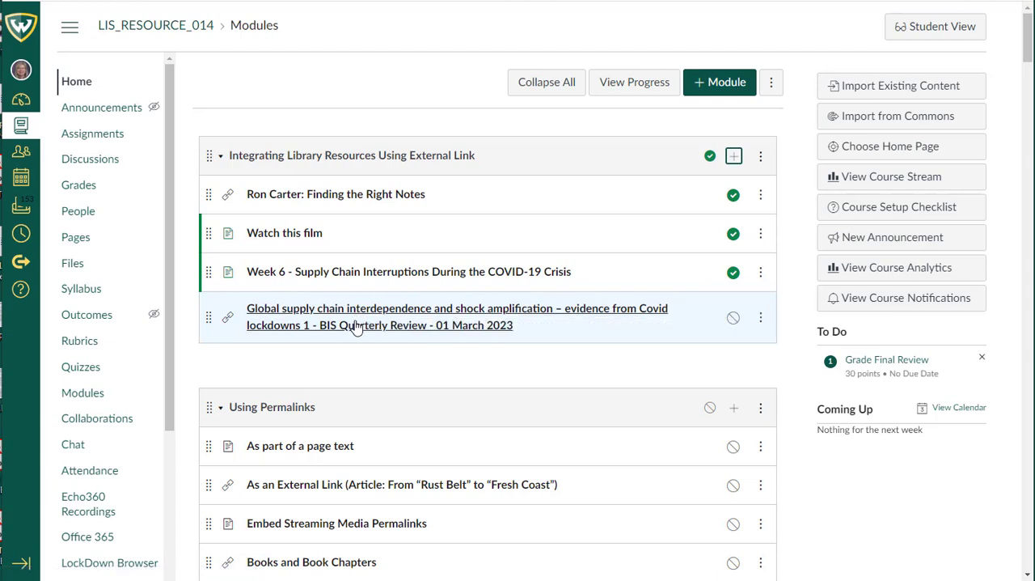
{"action": "mouse_move", "coordinate": [732, 317]}
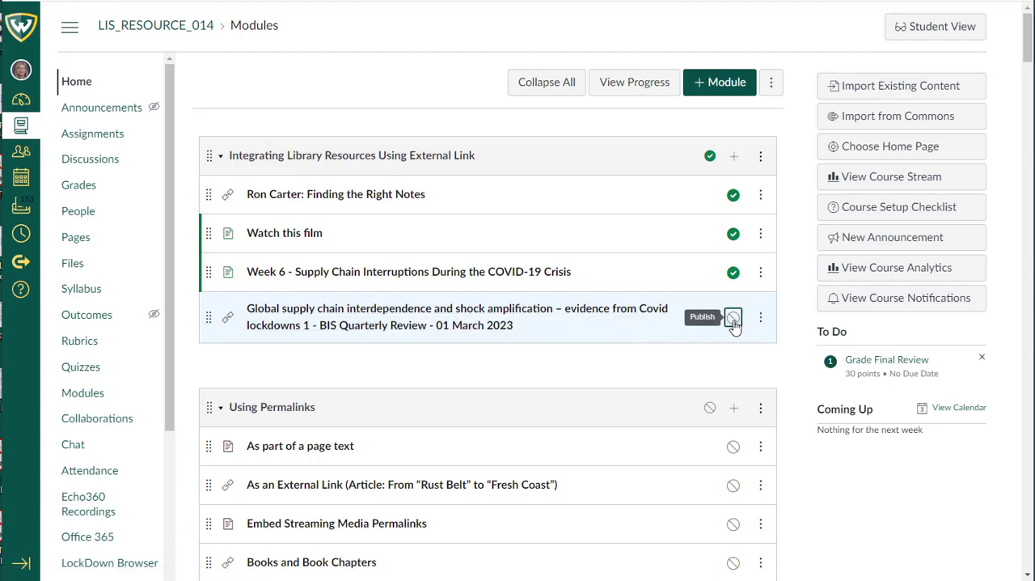
Publish the Global supply chain interdependence article link, so all four module items are published.
{"action": "left_click", "coordinate": [732, 318]}
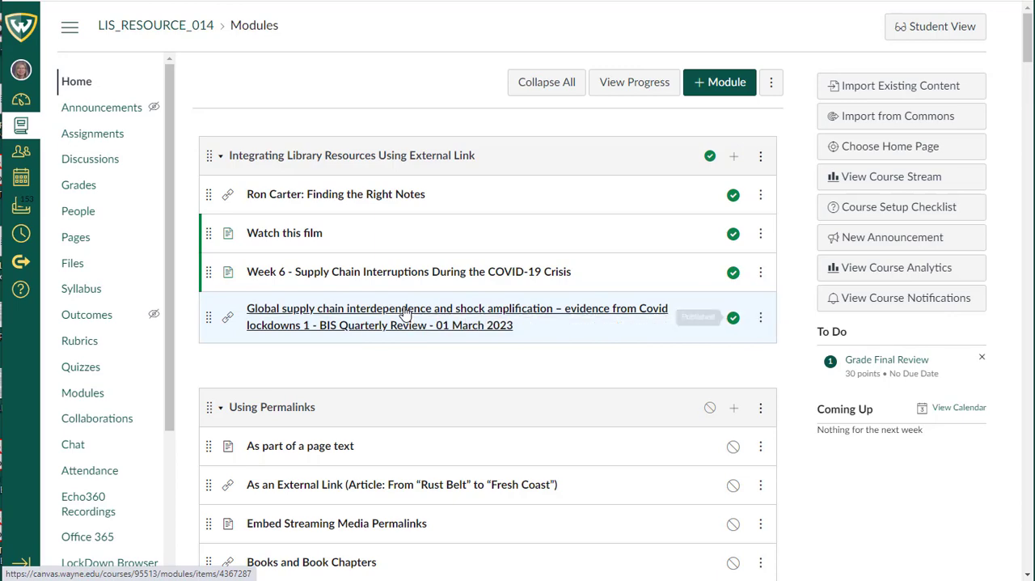
{"action": "left_click", "coordinate": [401, 308]}
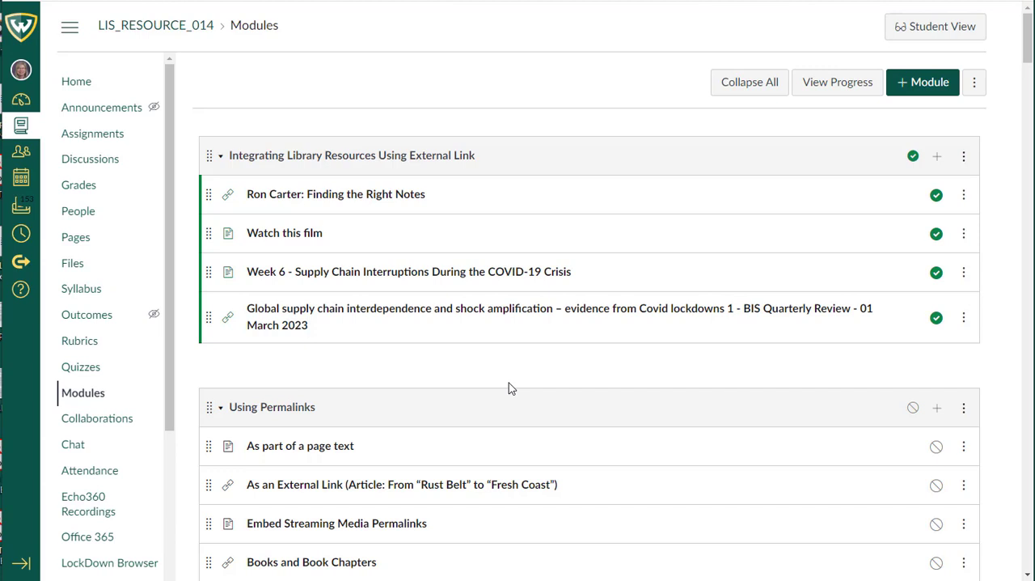
{"action": "mouse_move", "coordinate": [331, 274]}
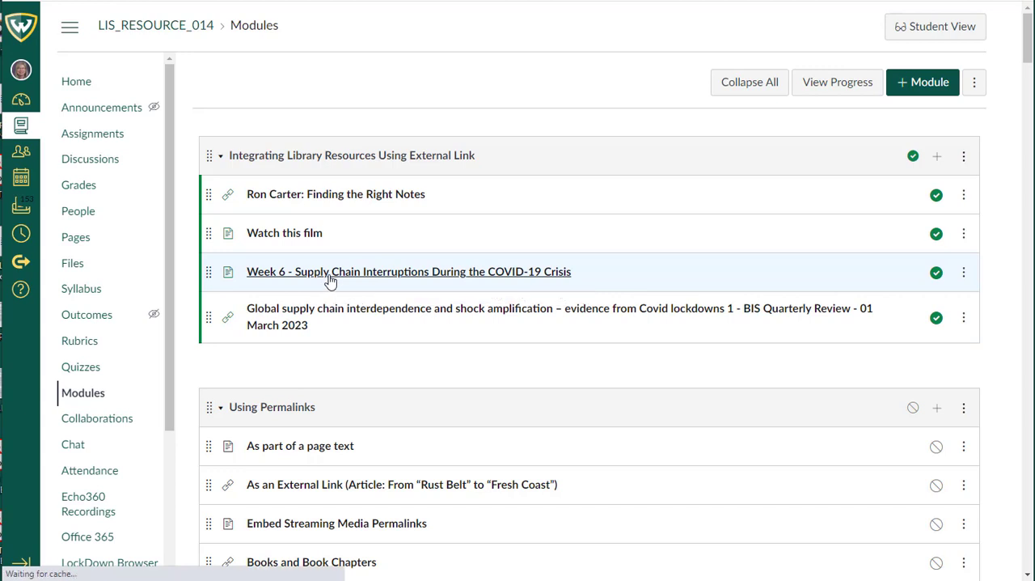
Open the Week 6 - Supply Chain Interruptions During the COVID-19 Crisis page from the module.
{"action": "left_click", "coordinate": [419, 271]}
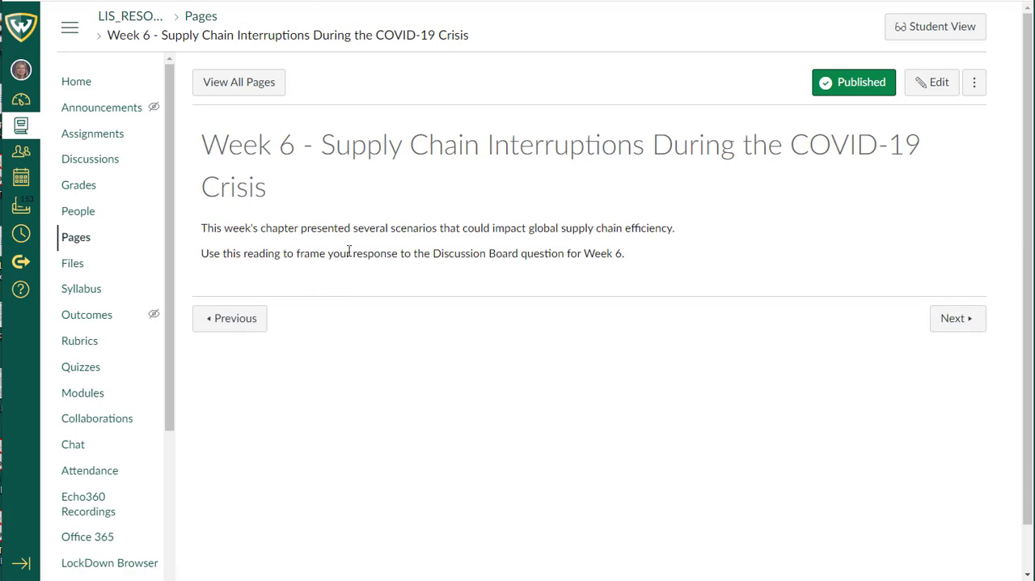
{"action": "mouse_move", "coordinate": [424, 252]}
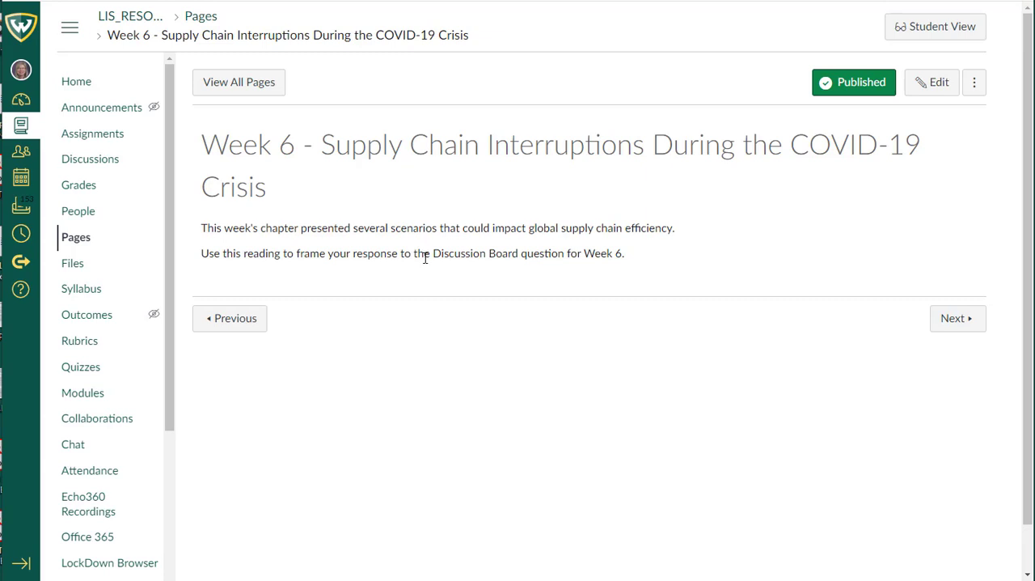
{"action": "mouse_move", "coordinate": [937, 82]}
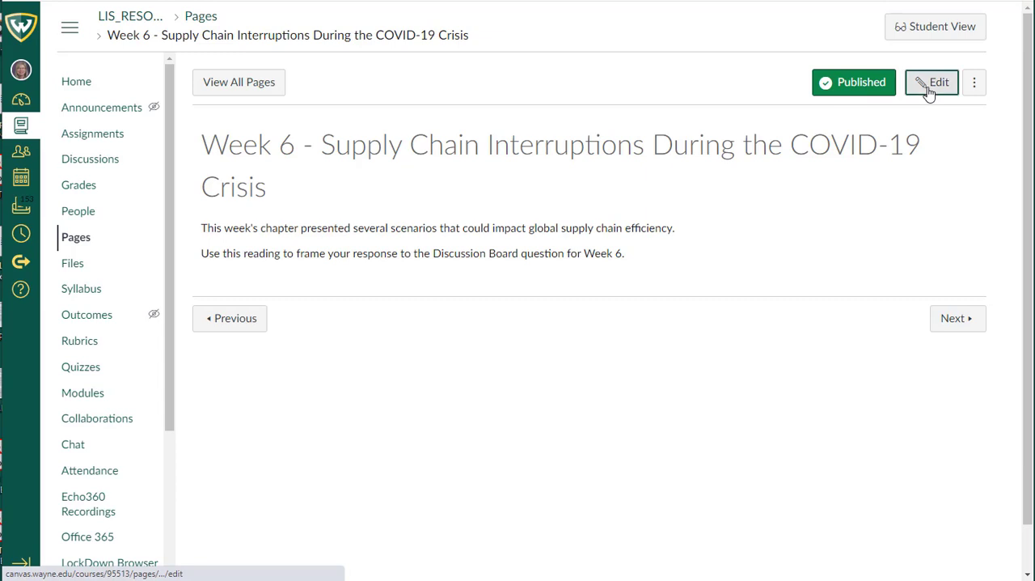
Edit the Week 6 page and launch the ProQuest Databases app from View All apps.
{"action": "left_click", "coordinate": [938, 82]}
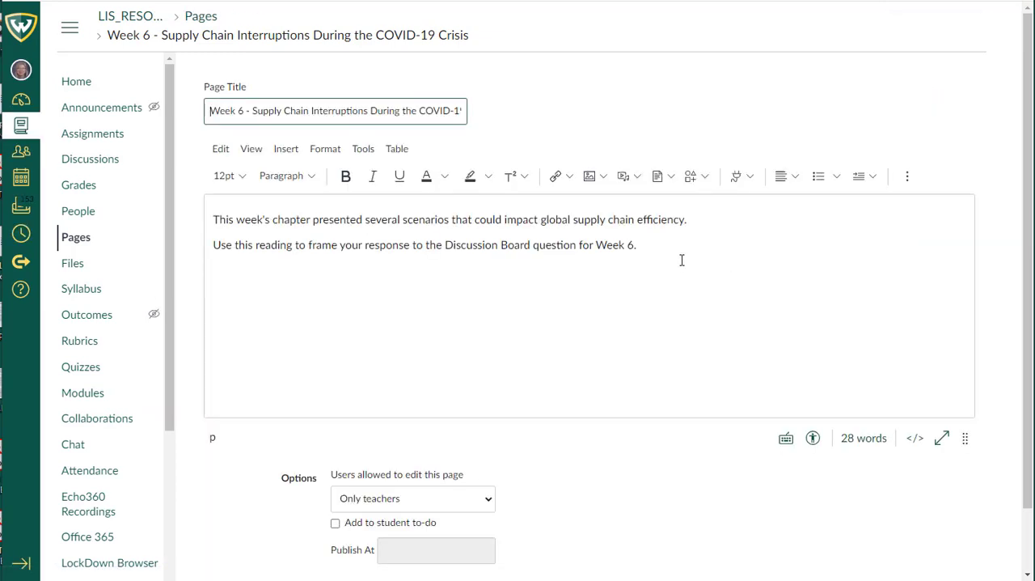
{"action": "left_click", "coordinate": [660, 245]}
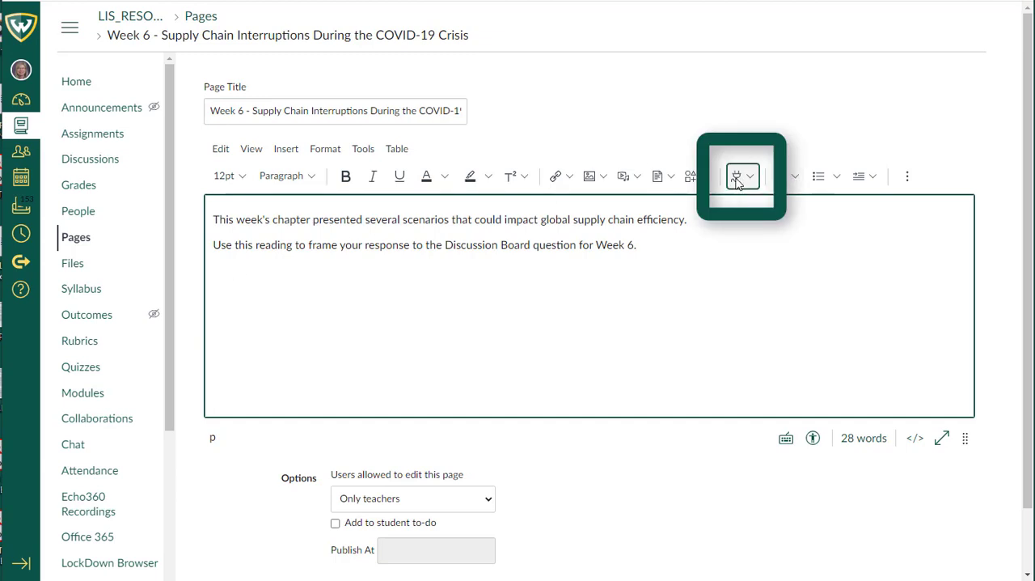
{"action": "left_click", "coordinate": [736, 175]}
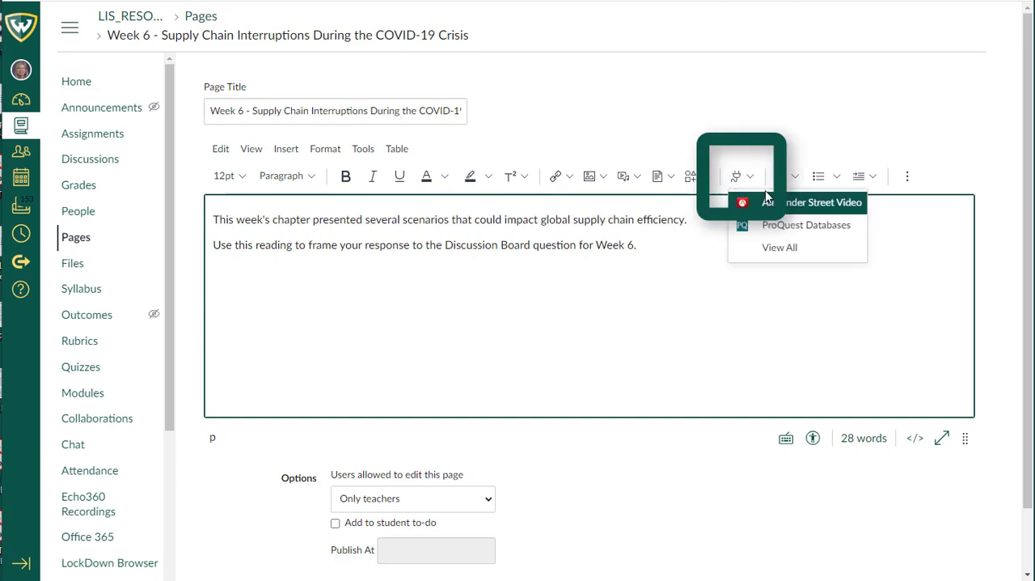
{"action": "left_click", "coordinate": [779, 246]}
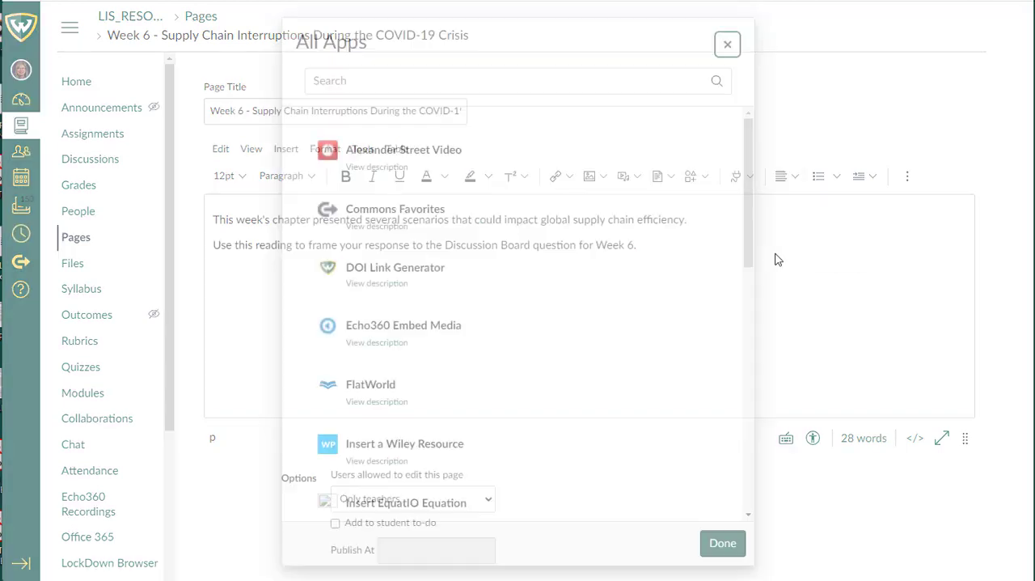
{"action": "scroll", "scroll_direction": "down", "scroll_amount": 3}
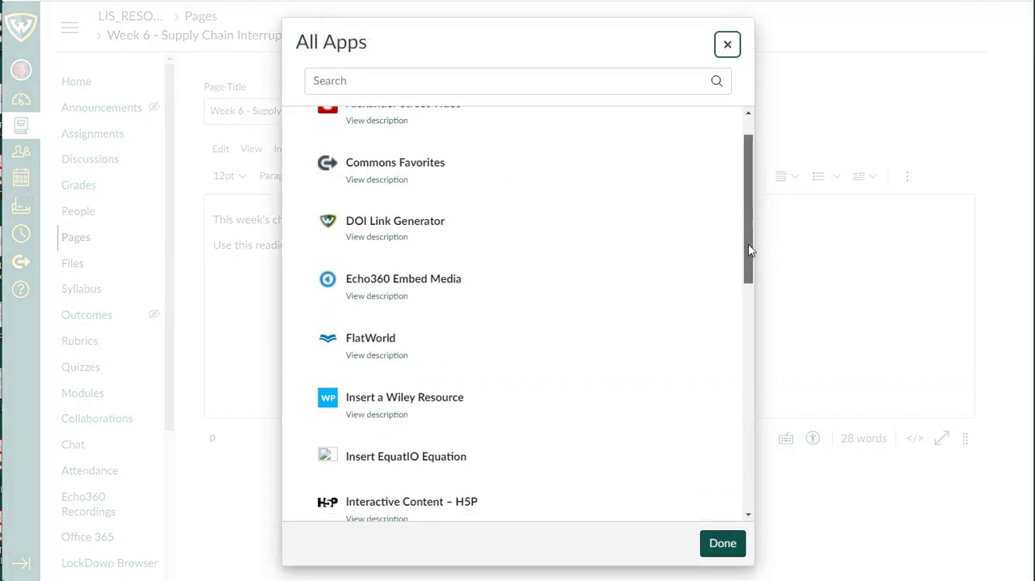
{"action": "scroll", "scroll_direction": "down", "scroll_amount": 3}
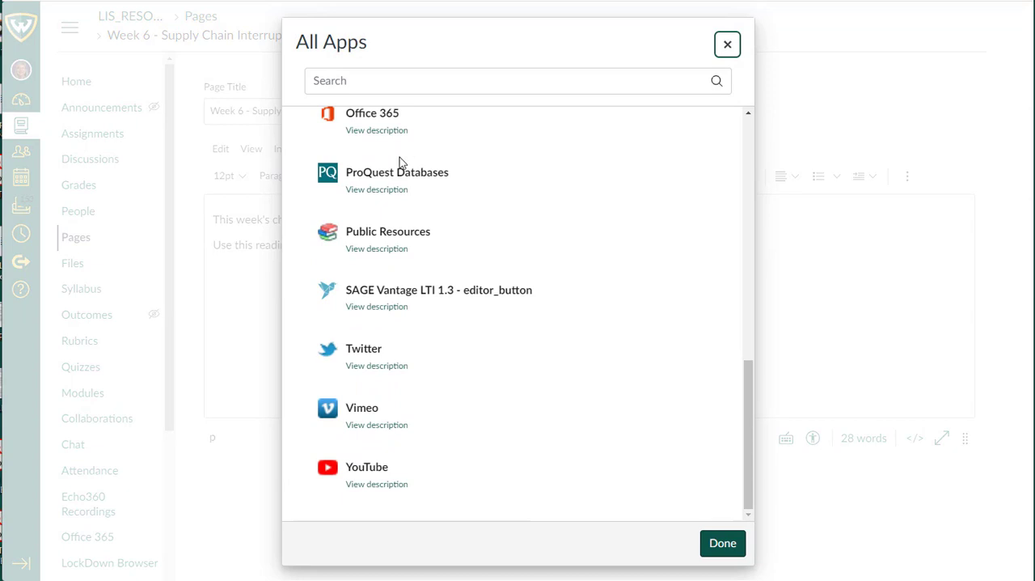
{"action": "left_click", "coordinate": [396, 171]}
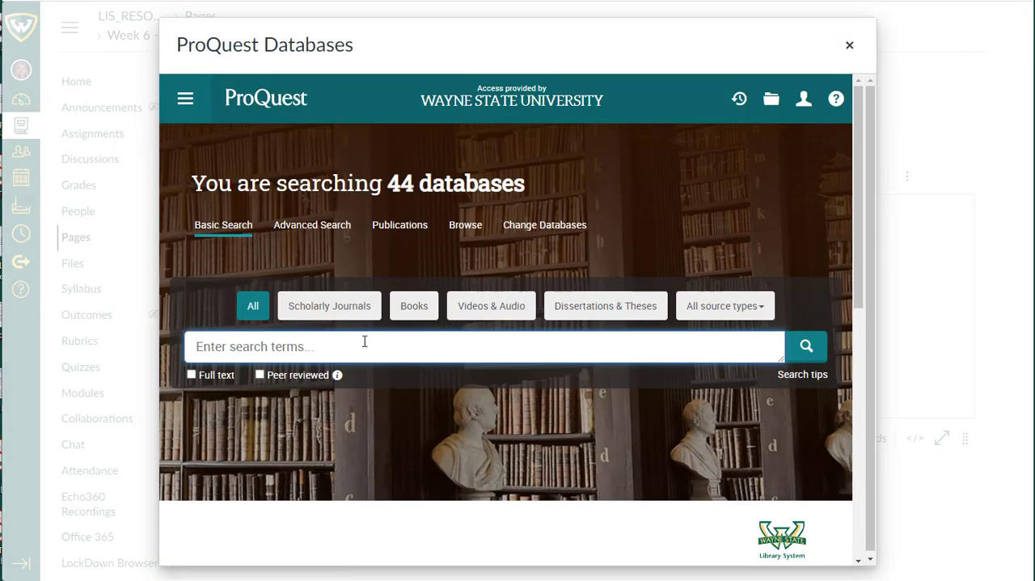
Search ProQuest for '"global supply chain" COVID lockdown', limited to full text.
{"action": "type", "text": "\"global supply chain\" COVID lockdown"}
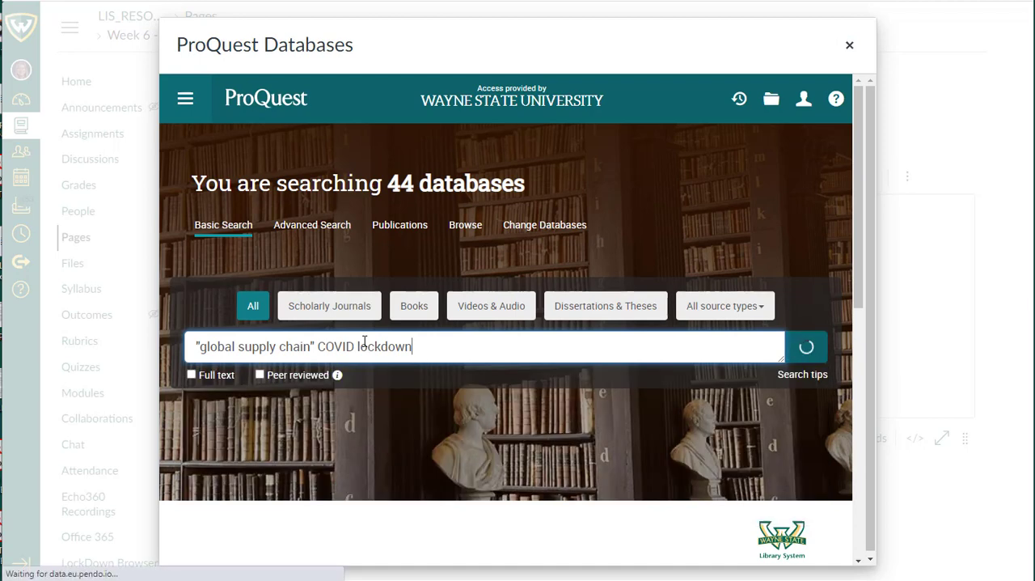
{"action": "left_click", "coordinate": [806, 346]}
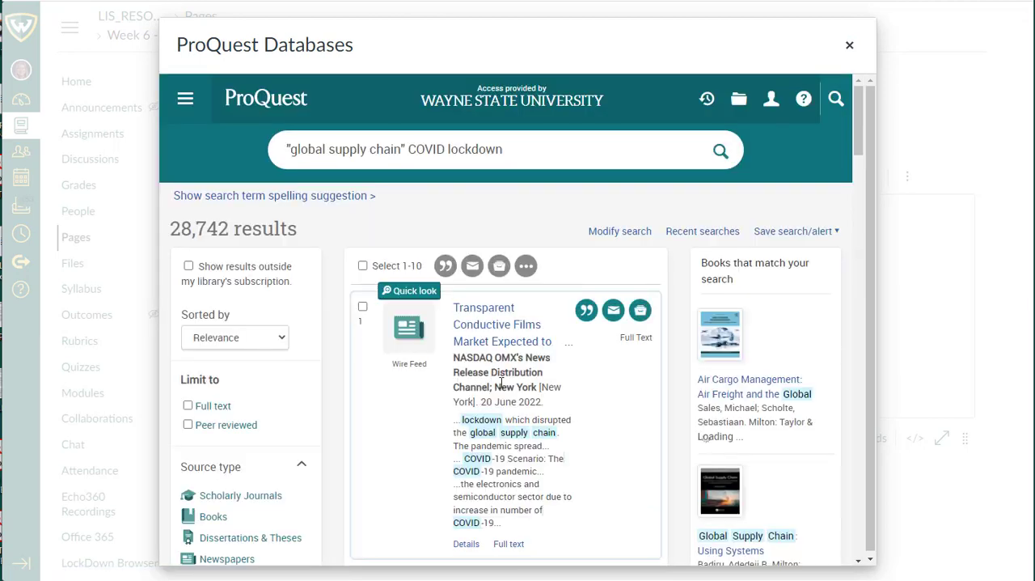
{"action": "left_click", "coordinate": [187, 405]}
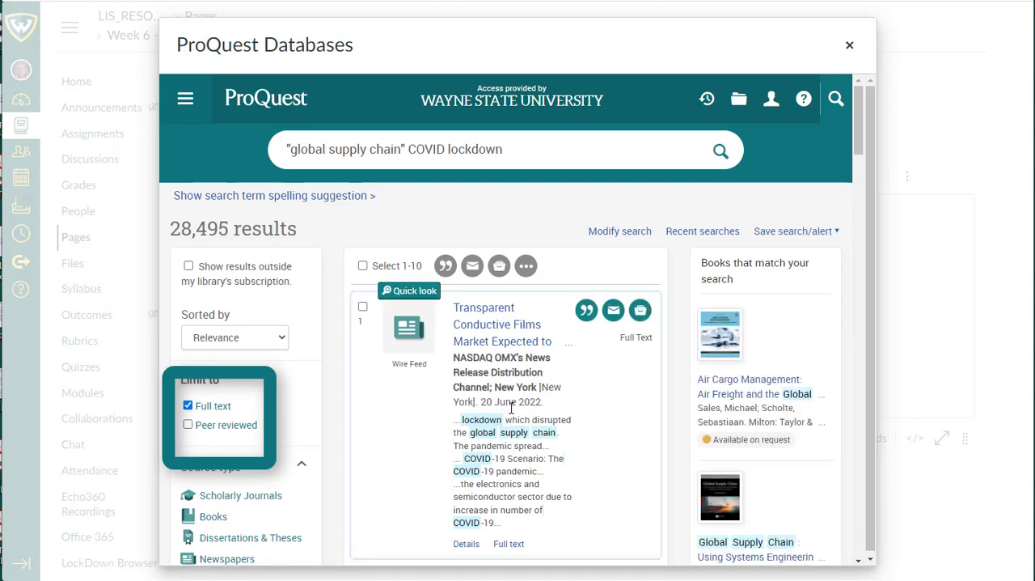
Insert the Global supply chain interdependence and shock amplification article link into the page.
{"action": "scroll", "scroll_direction": "down", "scroll_amount": 3}
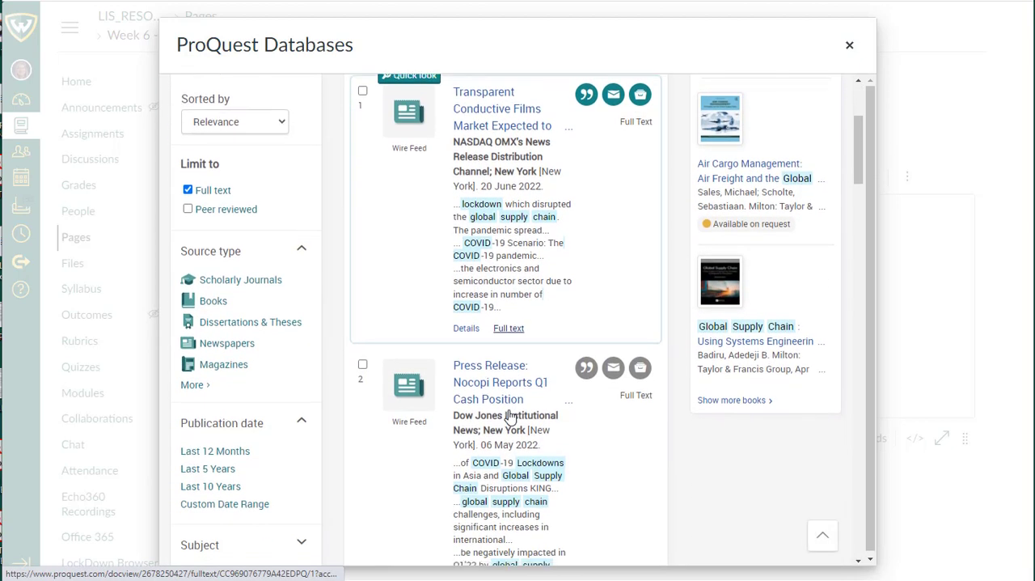
{"action": "scroll", "scroll_direction": "down", "scroll_amount": 3}
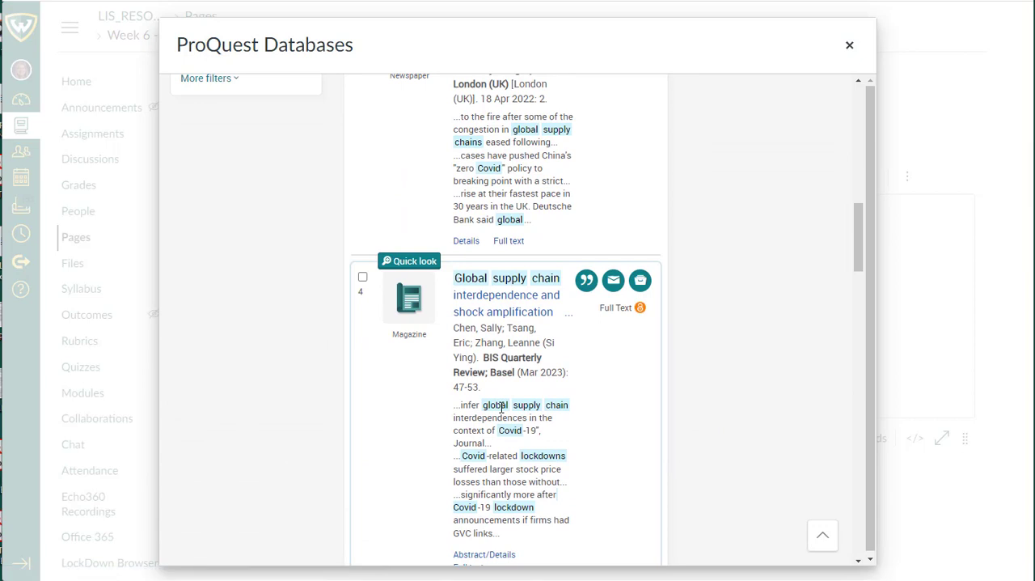
{"action": "mouse_move", "coordinate": [505, 308]}
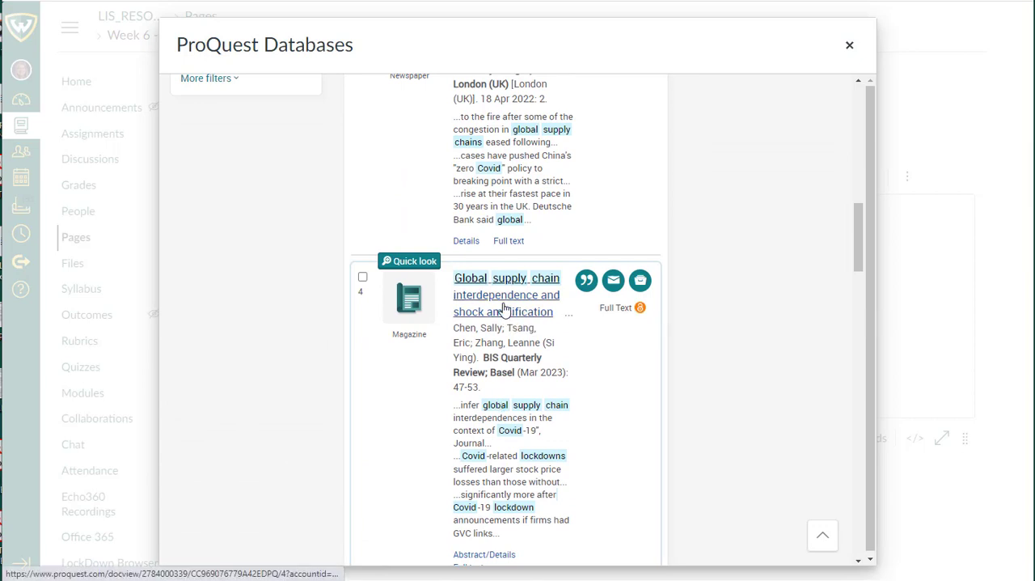
{"action": "left_click", "coordinate": [507, 294]}
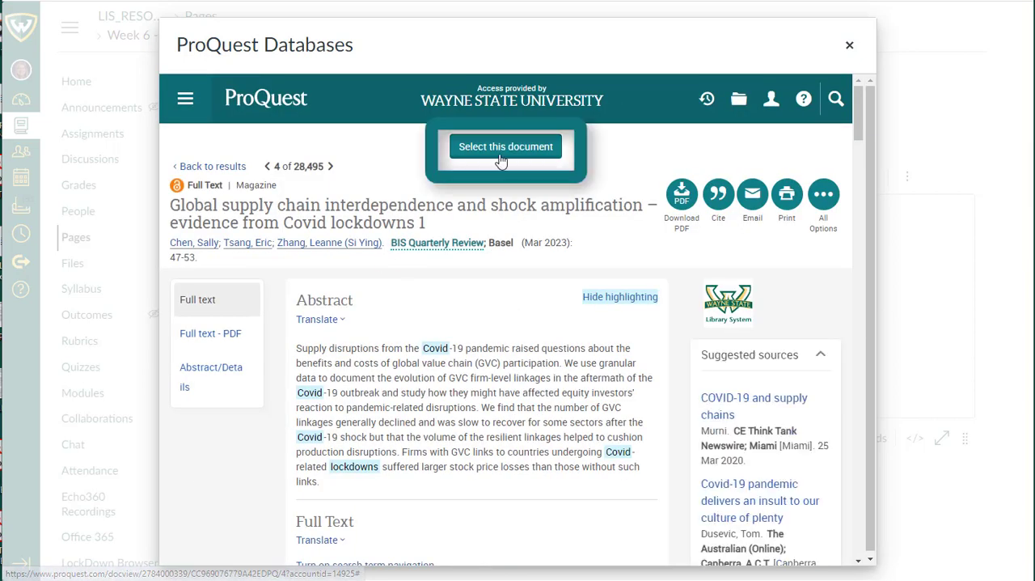
{"action": "left_click", "coordinate": [504, 146]}
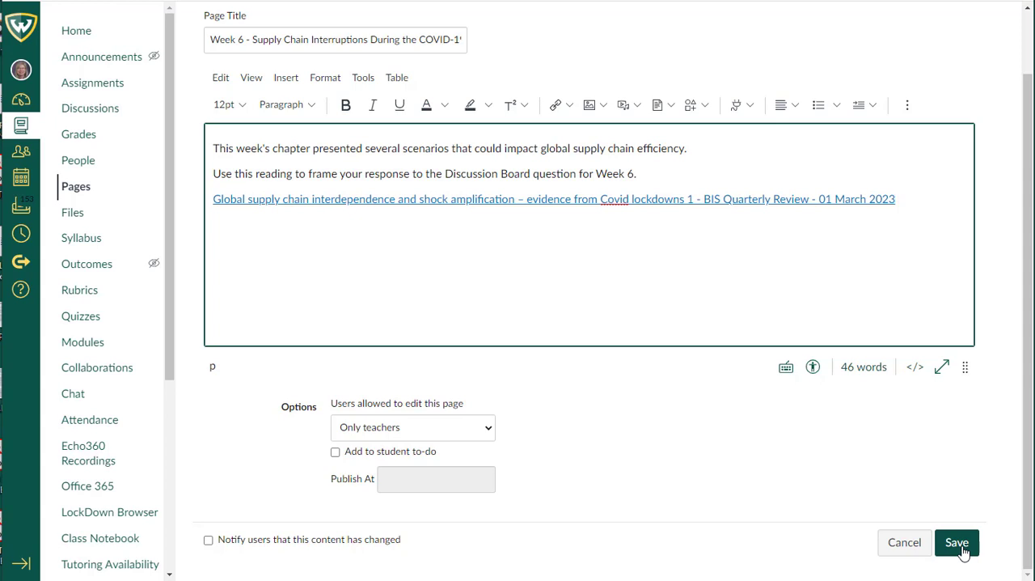
Save the Week 6 page, then open its ProQuest article link in Student View.
{"action": "left_click", "coordinate": [957, 541]}
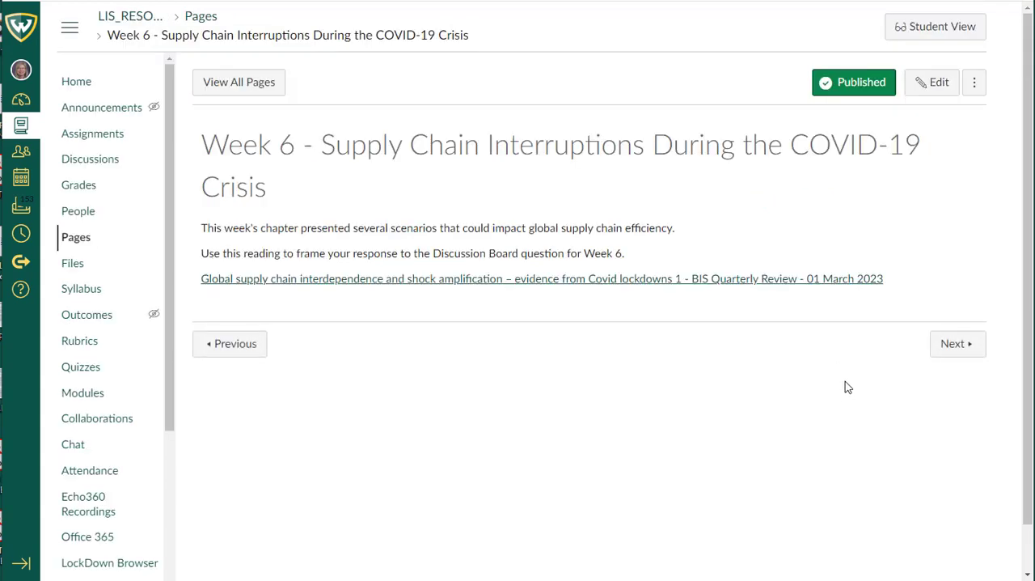
{"action": "mouse_move", "coordinate": [933, 27]}
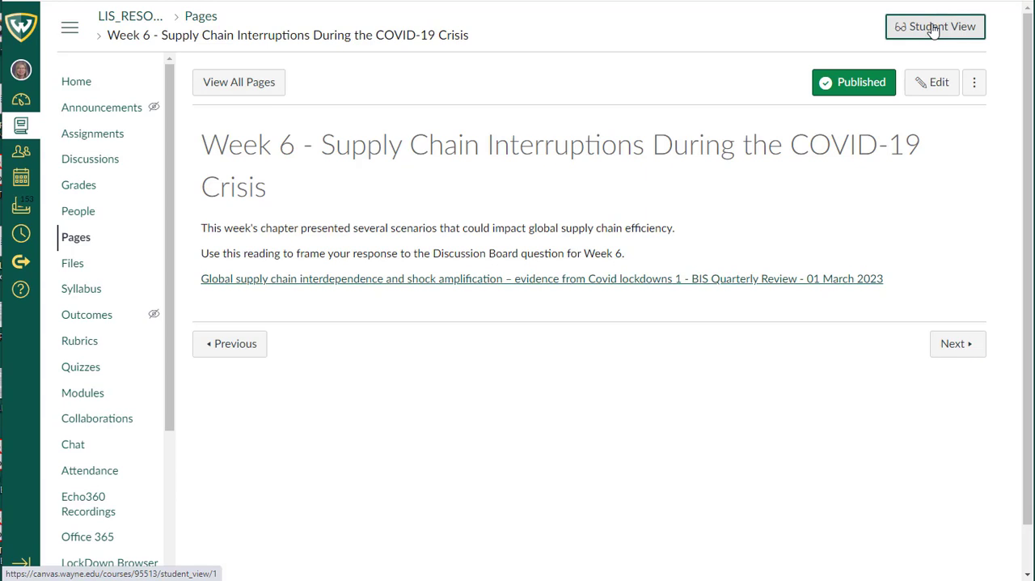
{"action": "left_click", "coordinate": [936, 25]}
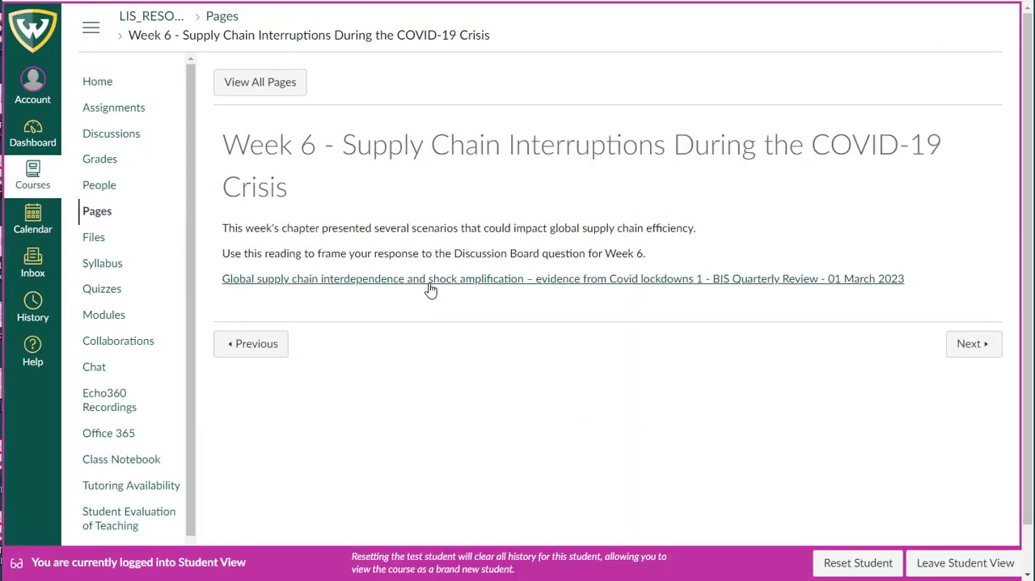
{"action": "left_click", "coordinate": [429, 278]}
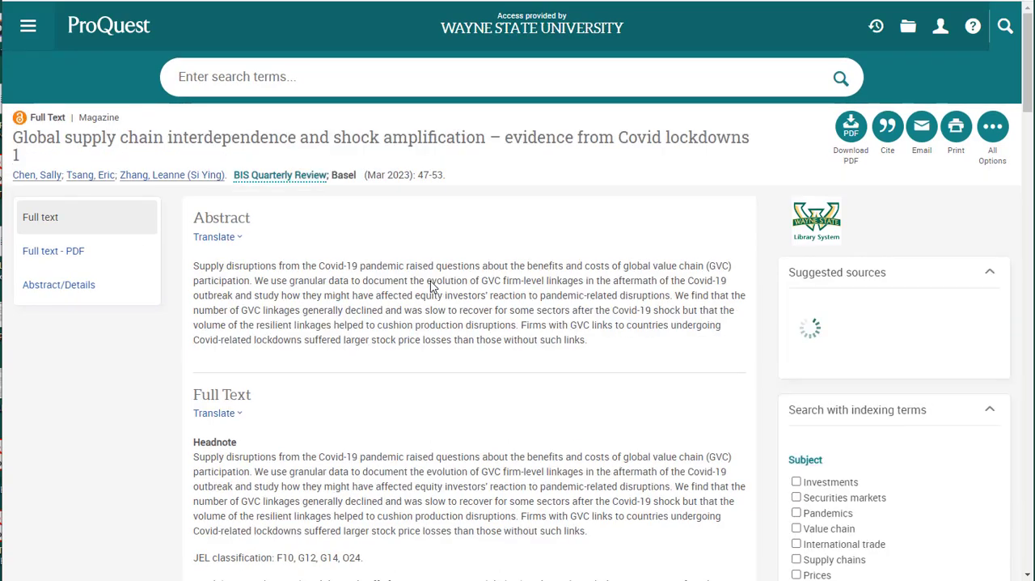